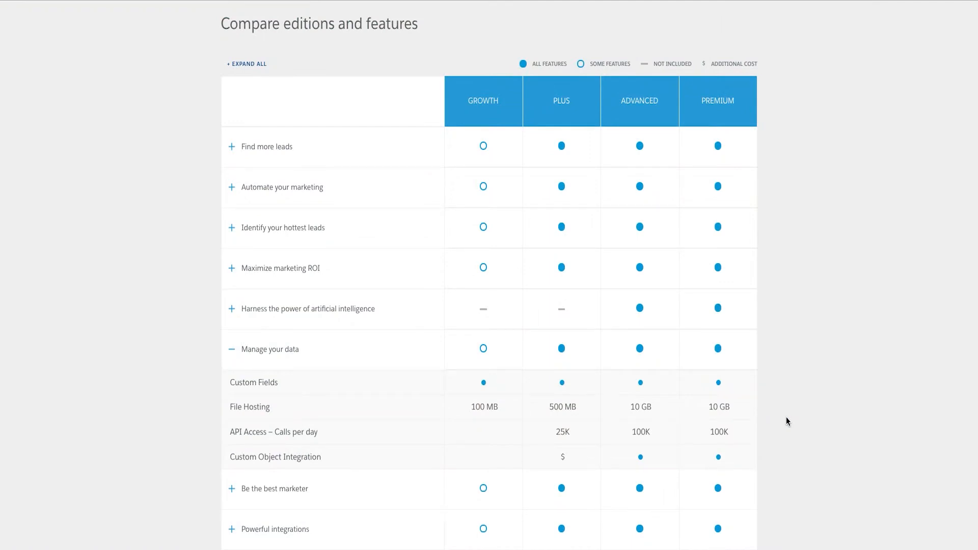
mouse_move(769, 462)
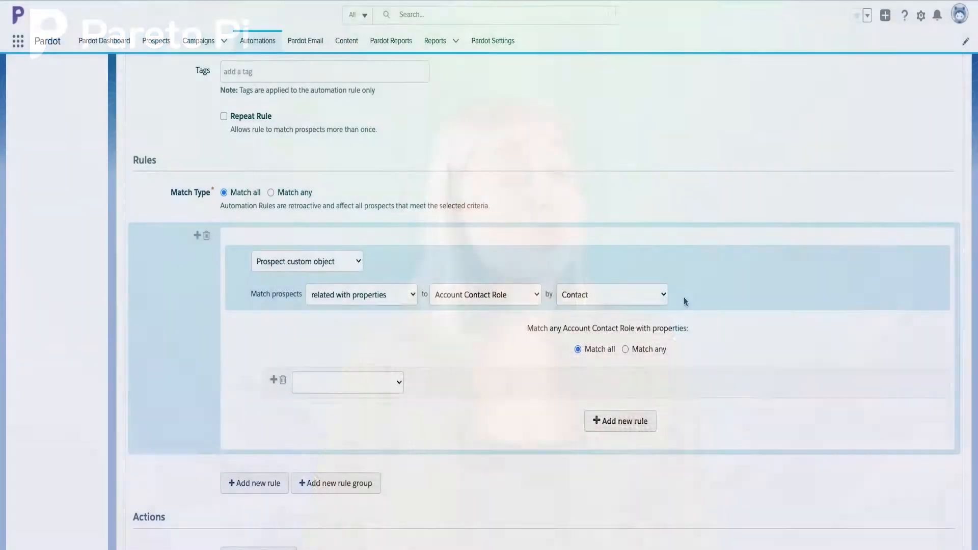
Step: Keep linking by Contact, match any condition, and require Role is an exact (still blank) value
left_click(611, 294)
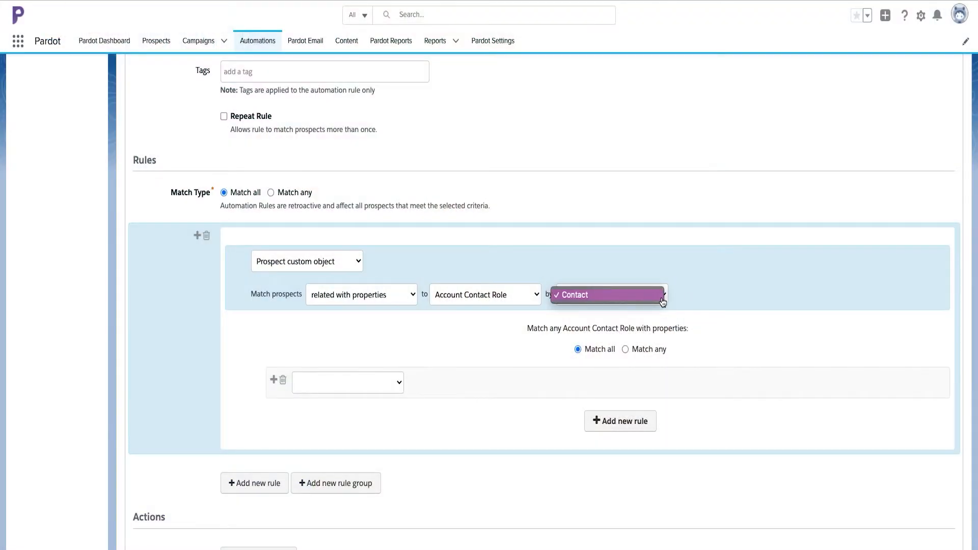
left_click(574, 294)
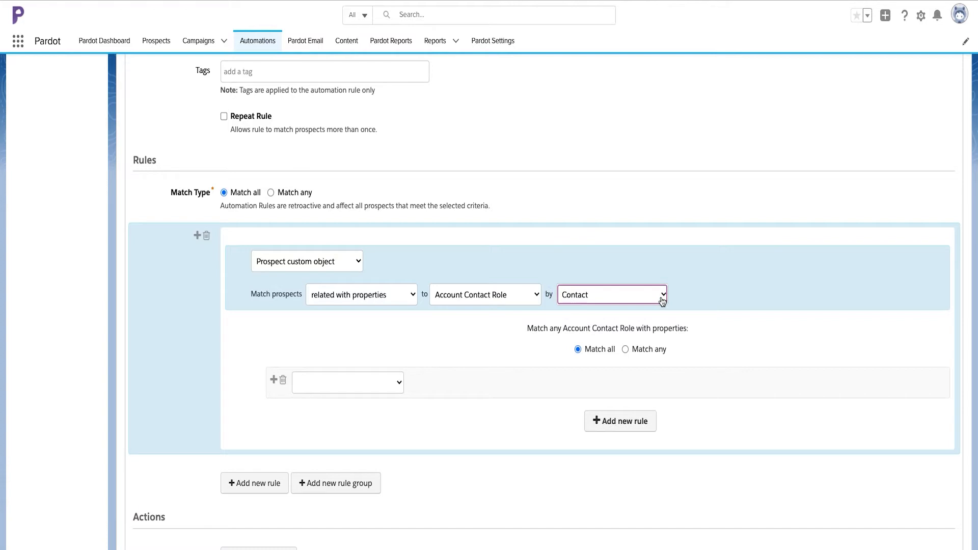
left_click(625, 349)
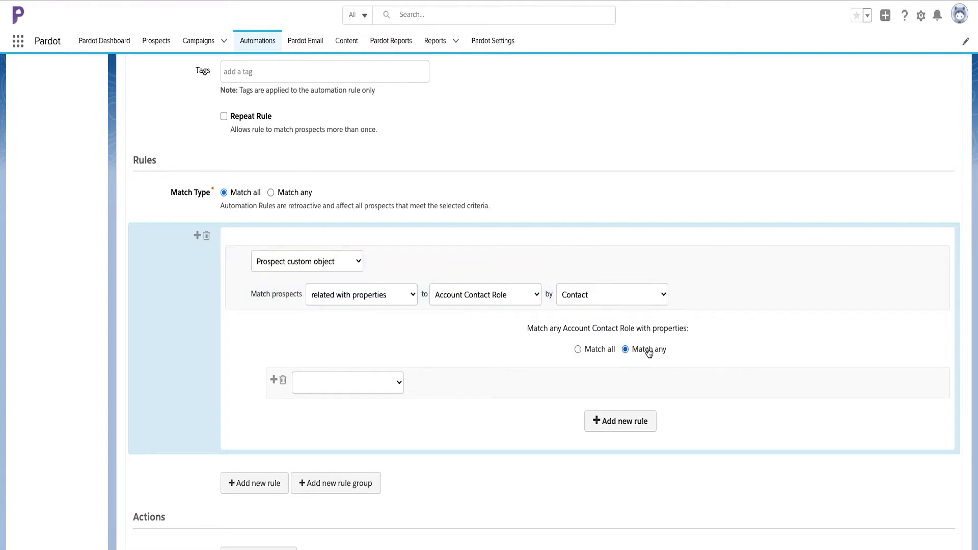
left_click(347, 382)
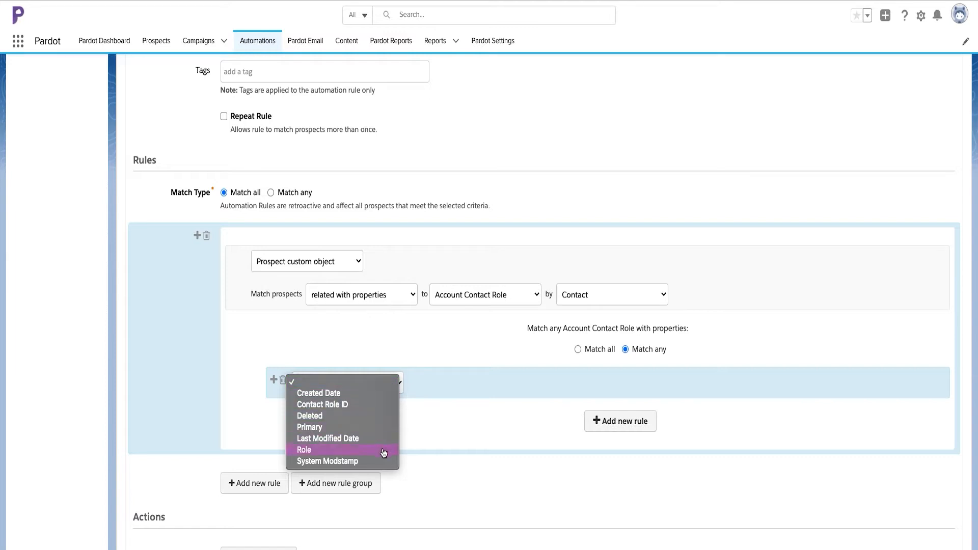
left_click(304, 450)
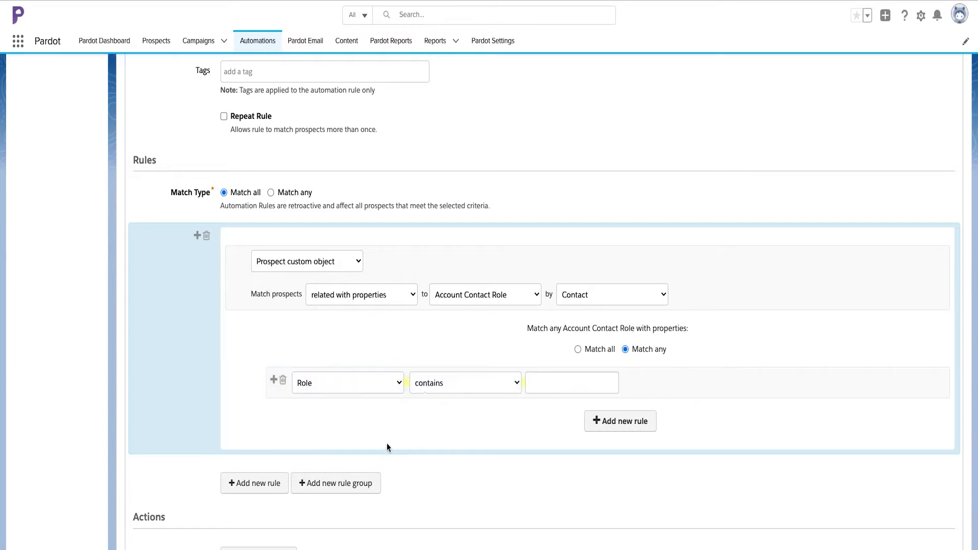
left_click(465, 382)
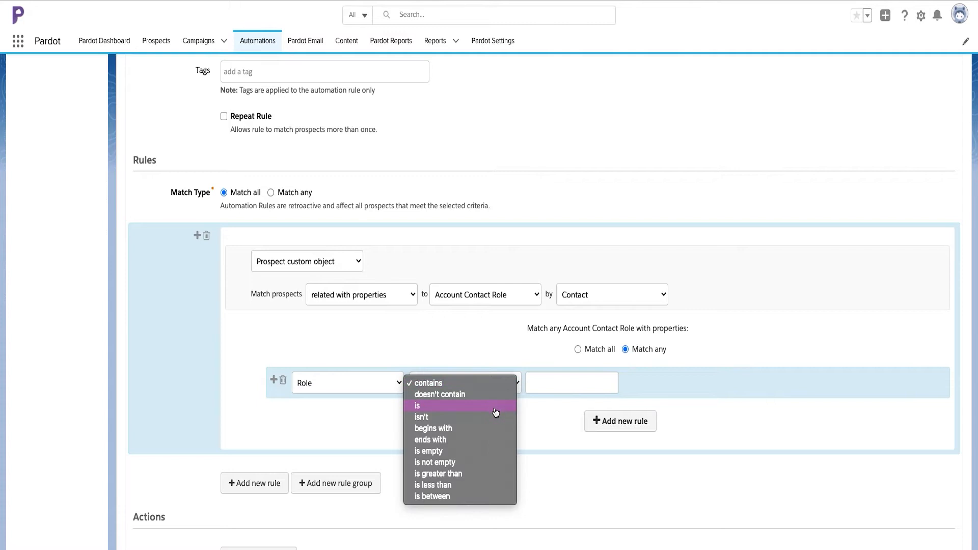
left_click(418, 405)
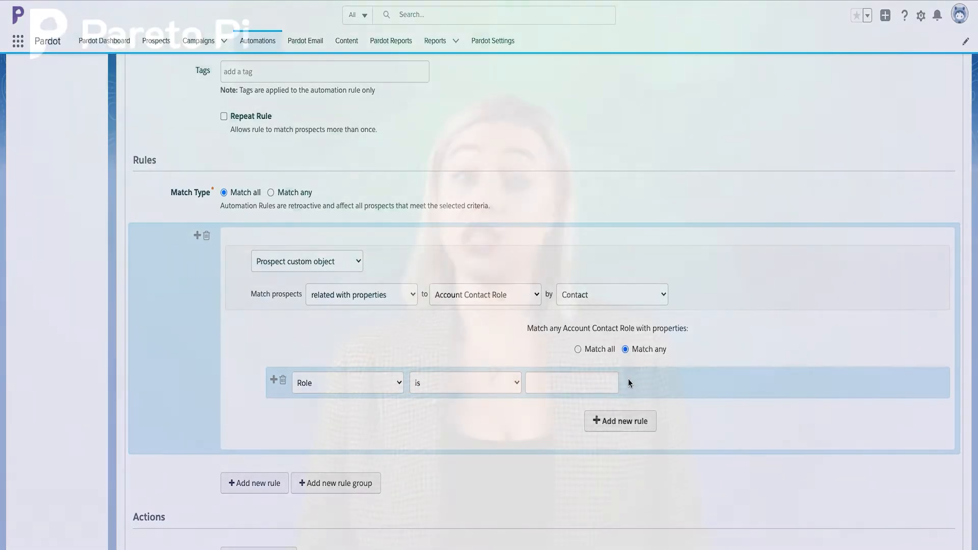
left_click(493, 40)
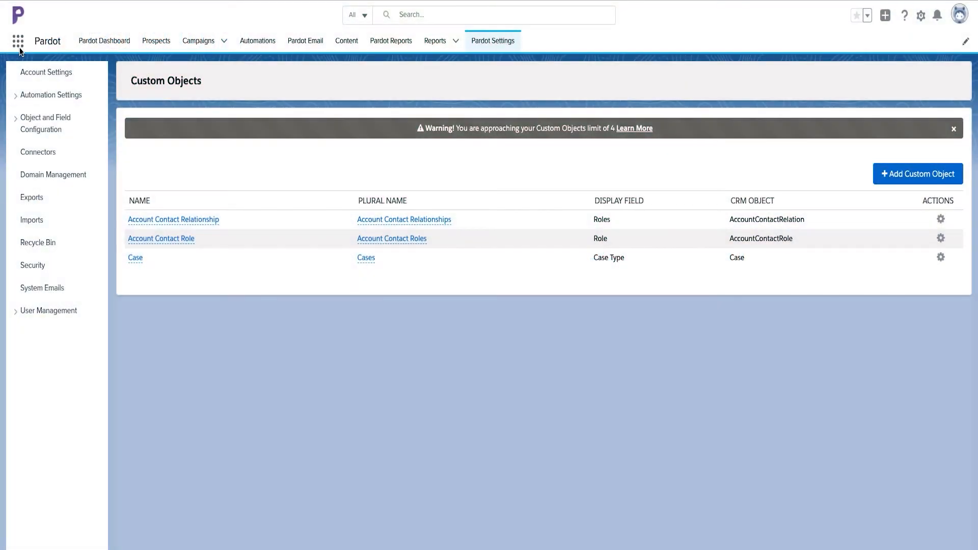
Step: From Object and Field Configuration, start a new custom object based on Contract
left_click(16, 41)
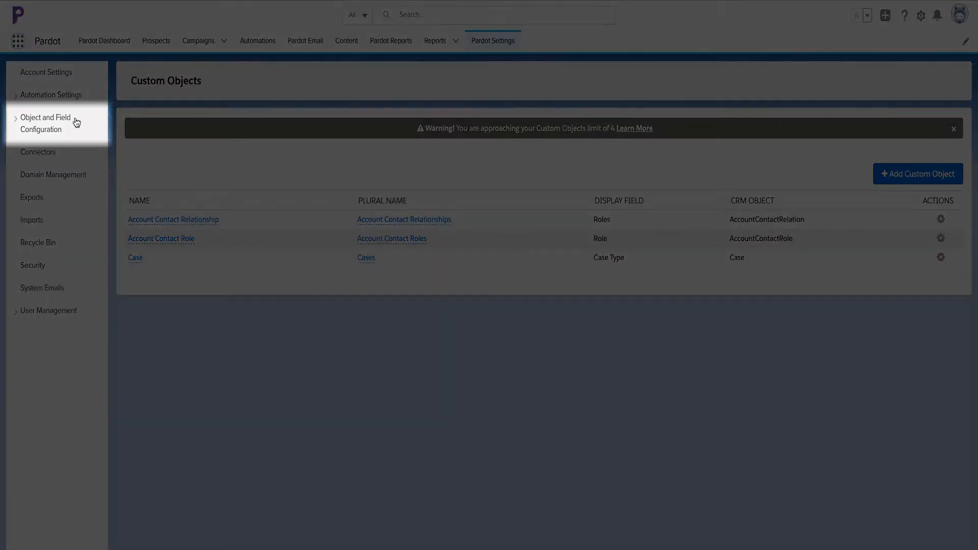
left_click(45, 123)
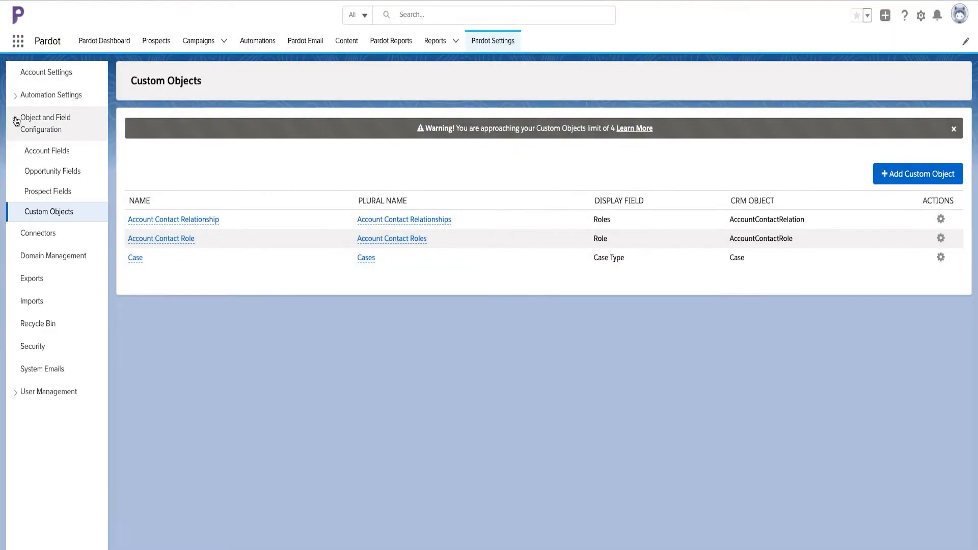
left_click(918, 173)
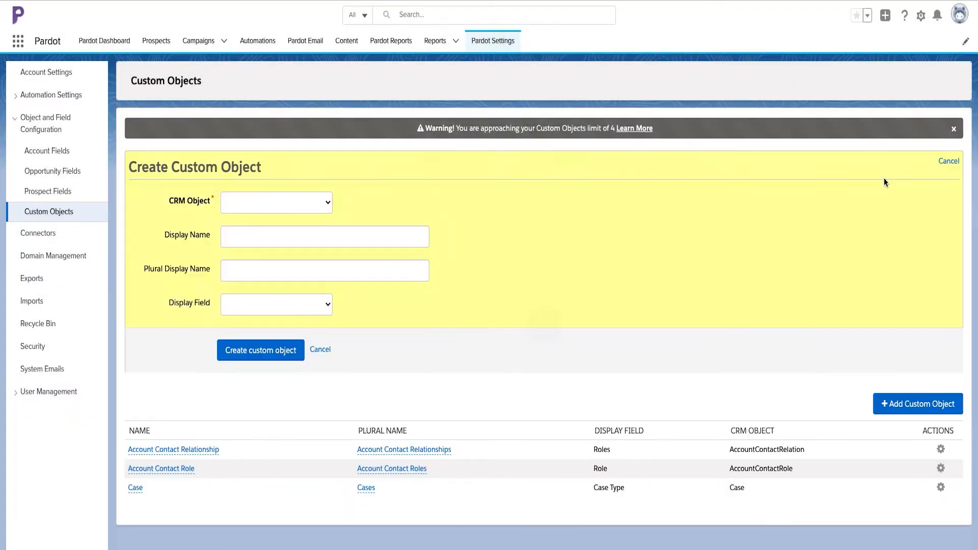
left_click(276, 202)
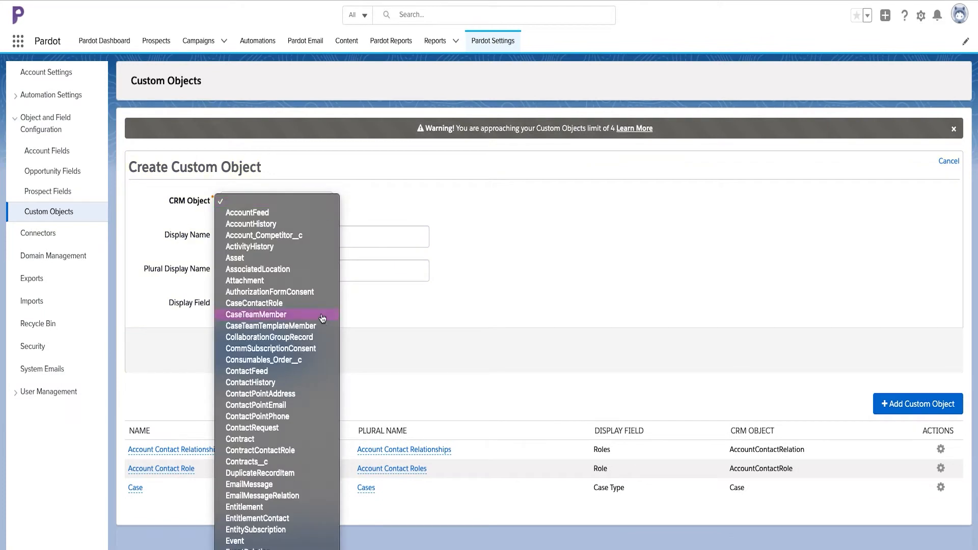
left_click(239, 439)
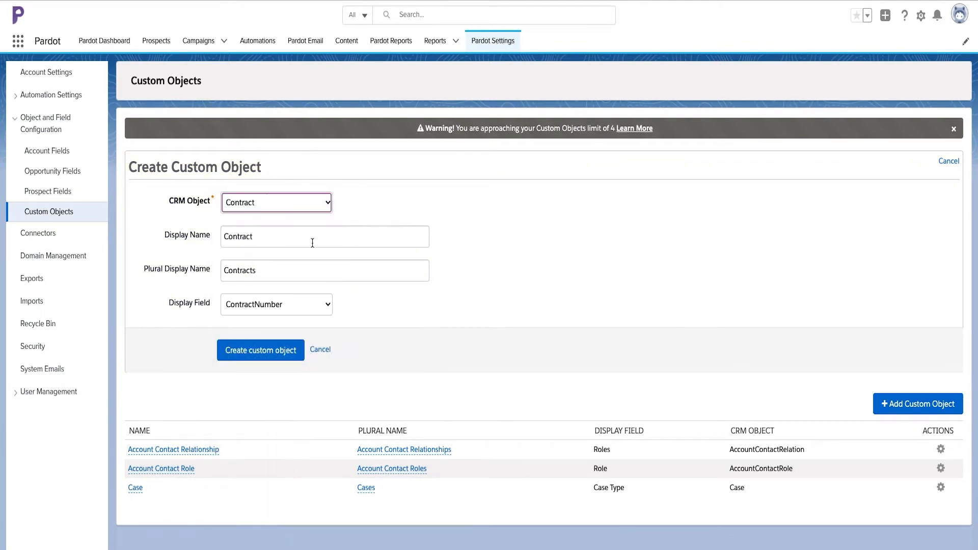
Step: Set the Contract object's display field to CreatedDate and create it
left_click(276, 305)
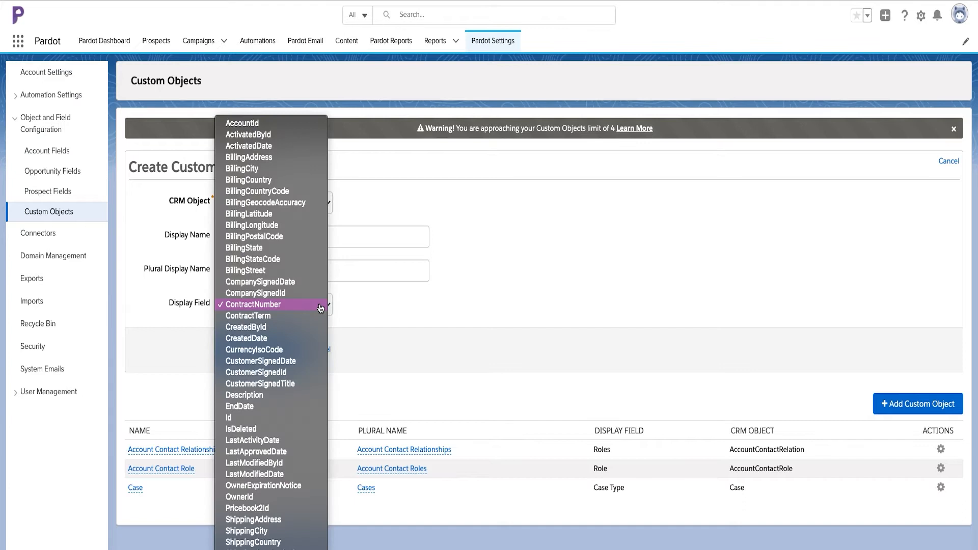
left_click(245, 338)
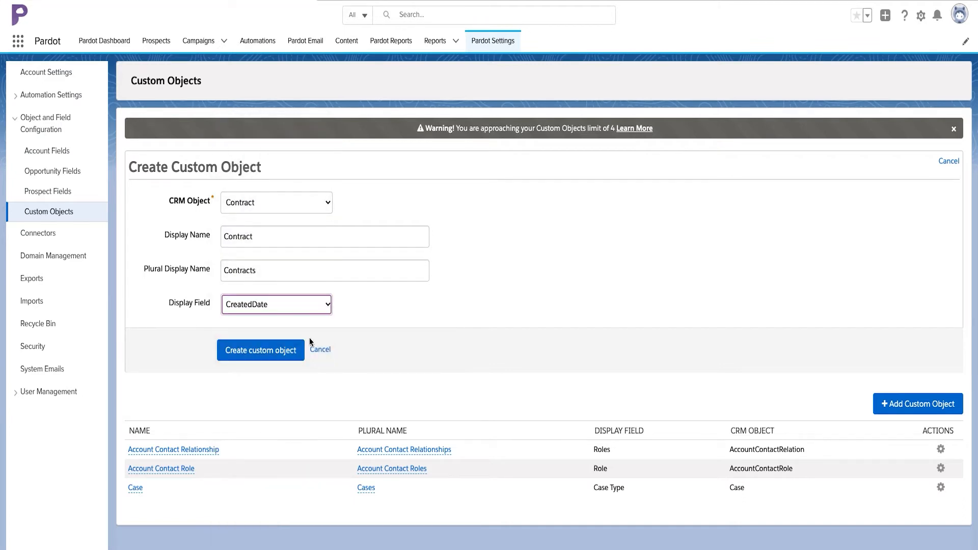
left_click(259, 351)
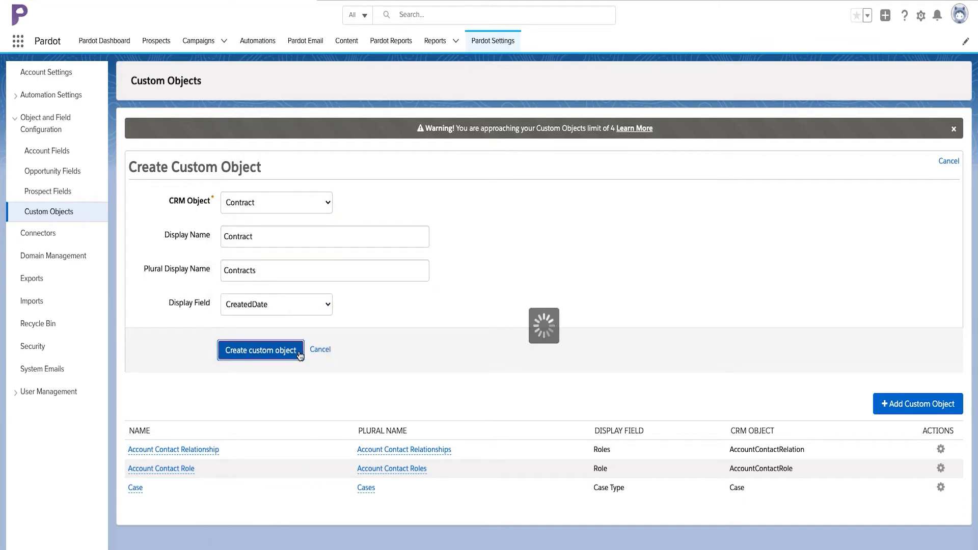
left_click(260, 350)
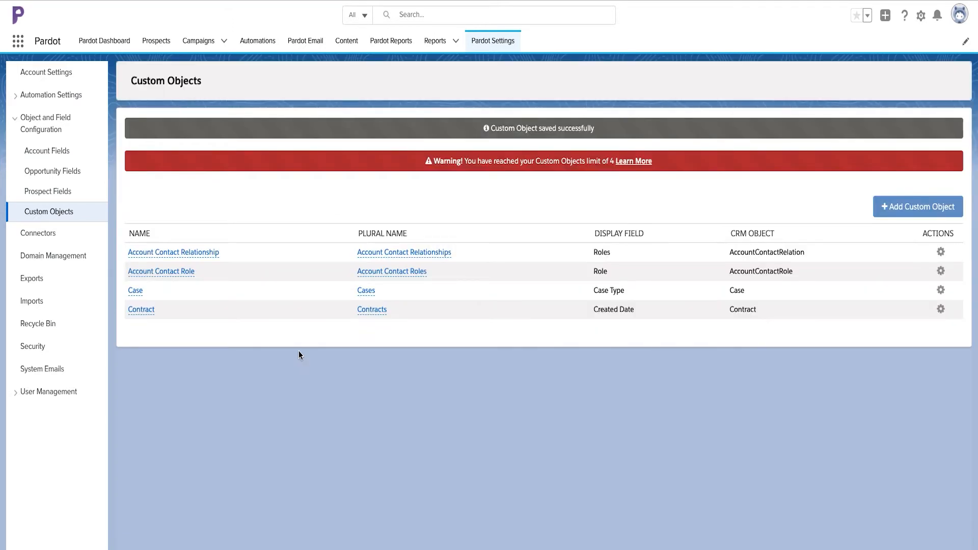
Step: Show Configure Fields for the Account Contact Relationship object, then move on to a prospect record
left_click(939, 221)
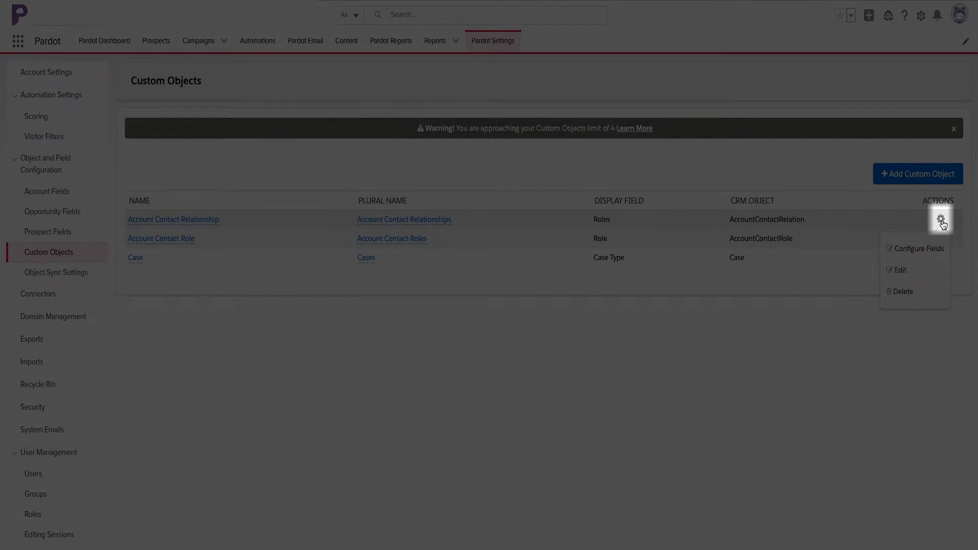
mouse_move(916, 249)
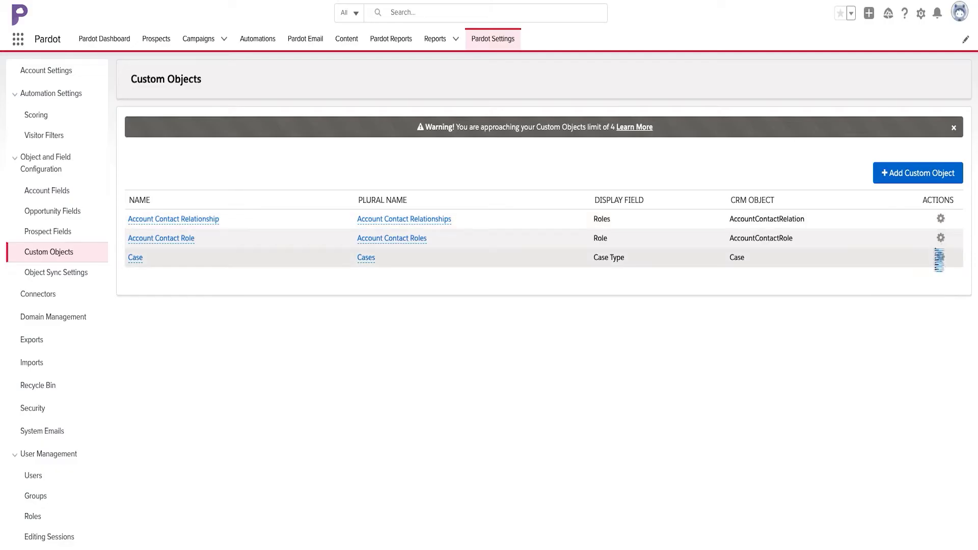
left_click(174, 219)
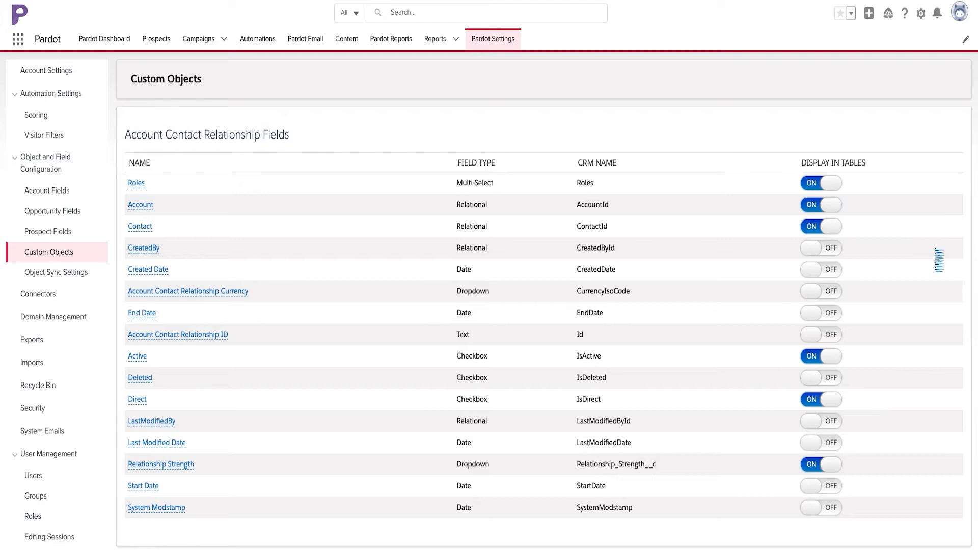
left_click(820, 248)
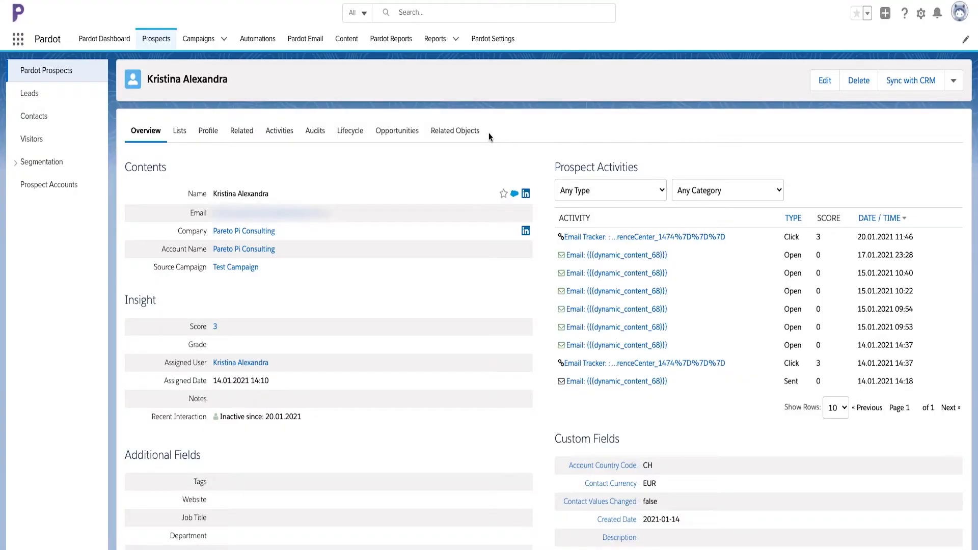
mouse_move(469, 137)
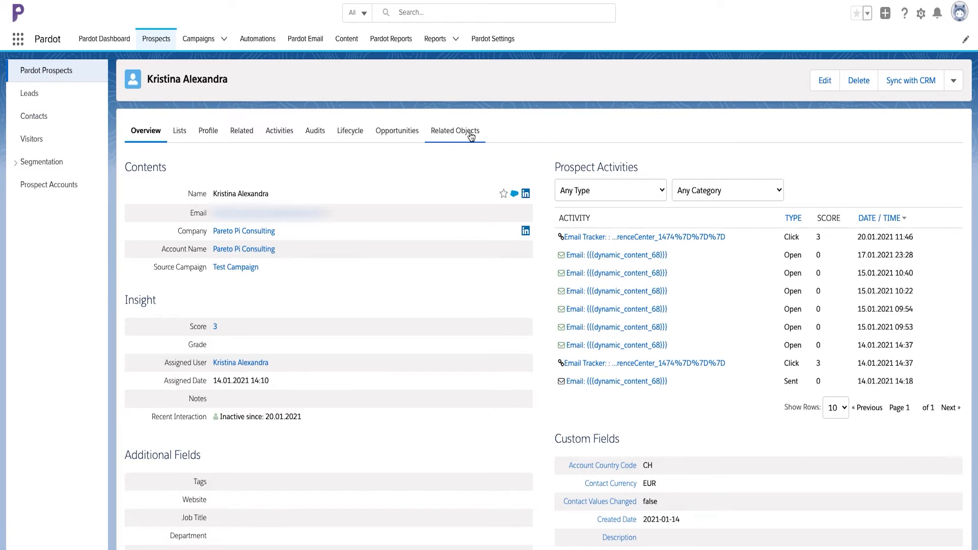
Step: View the prospect's Related Objects, then head to the Automation Rules list
left_click(454, 130)
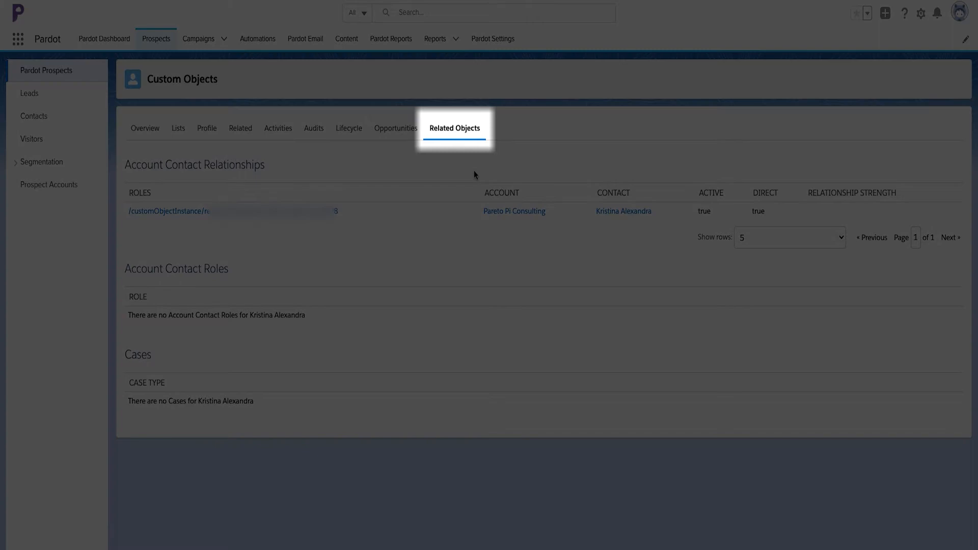
left_click(257, 38)
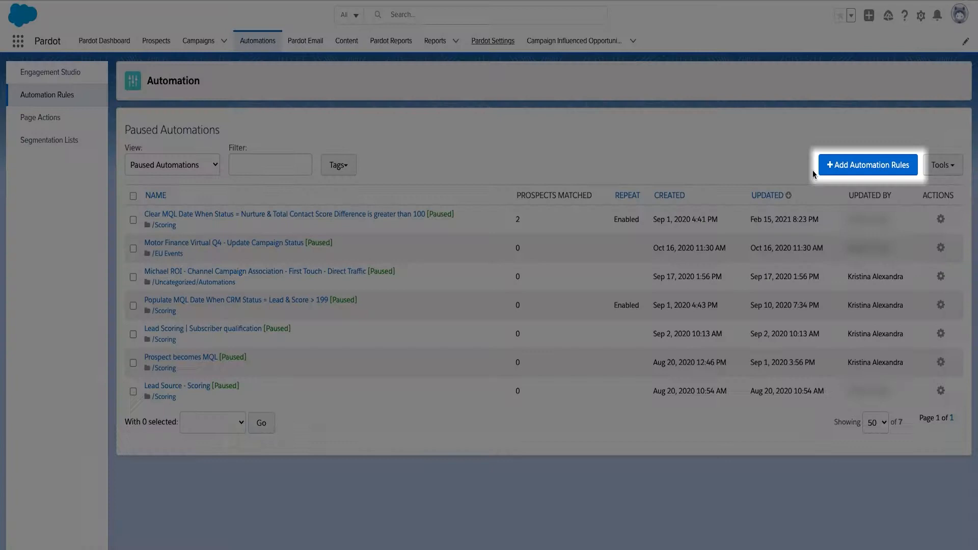
Step: Start a new automation rule with a Prospect custom object criterion row
left_click(868, 165)
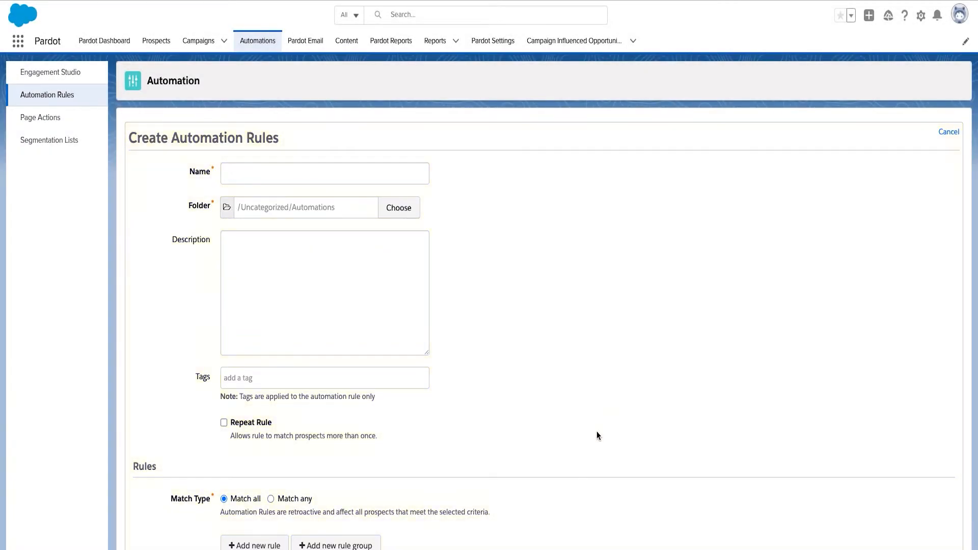
scroll("down", 3)
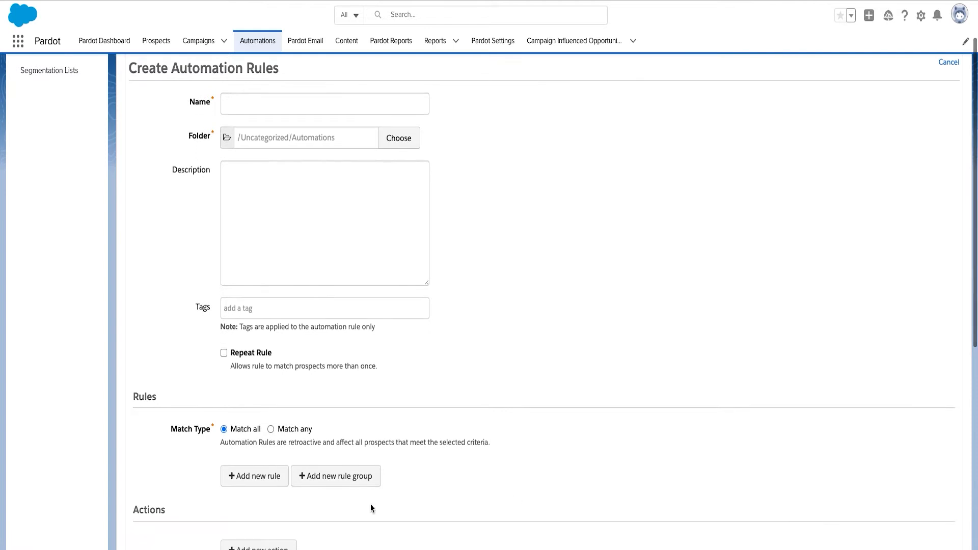
left_click(255, 476)
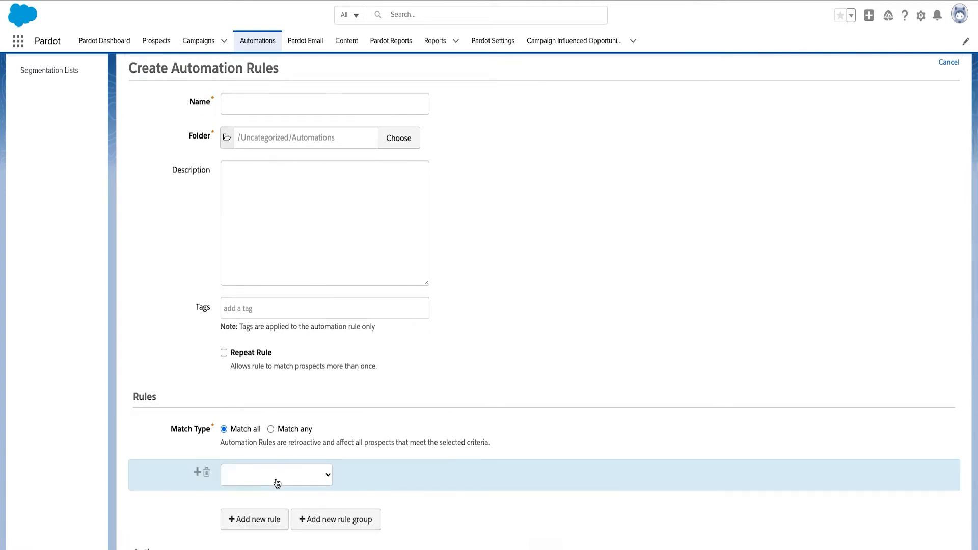
left_click(276, 475)
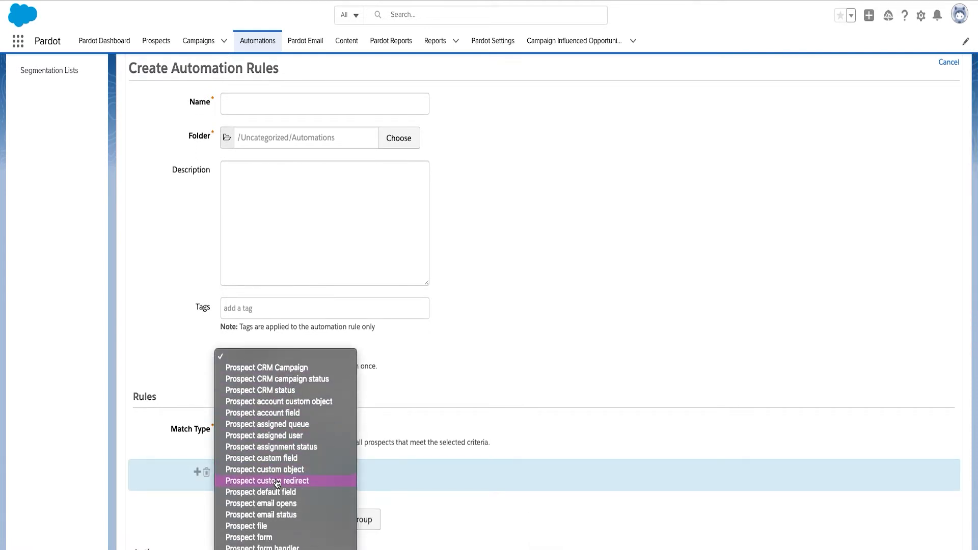
mouse_move(278, 475)
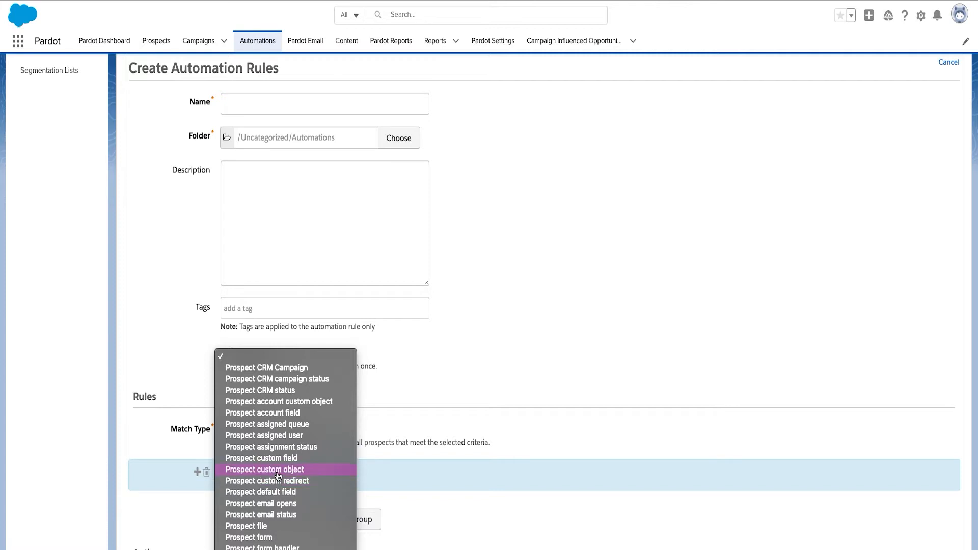
left_click(264, 468)
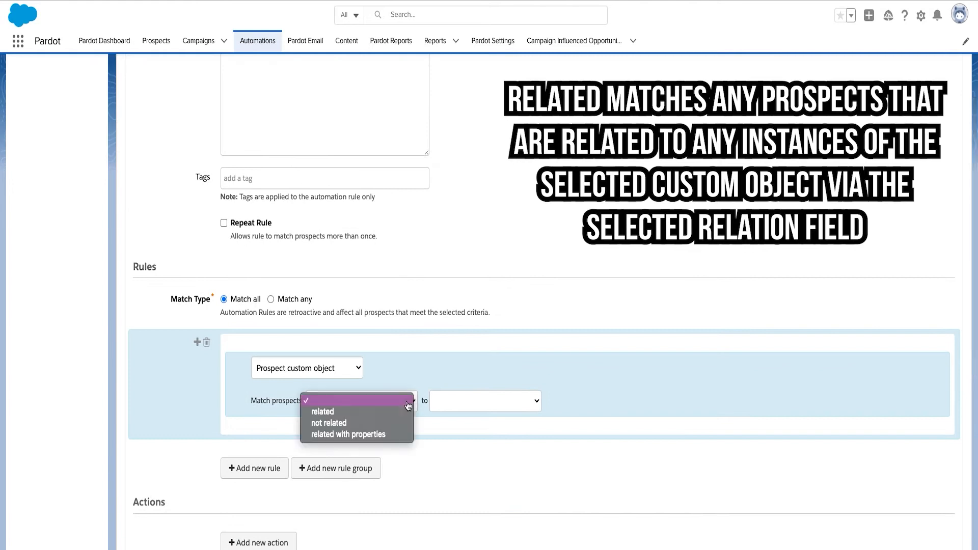
Step: Relate the rule to Delighted Response, trying related, not related, then related with properties
left_click(322, 412)
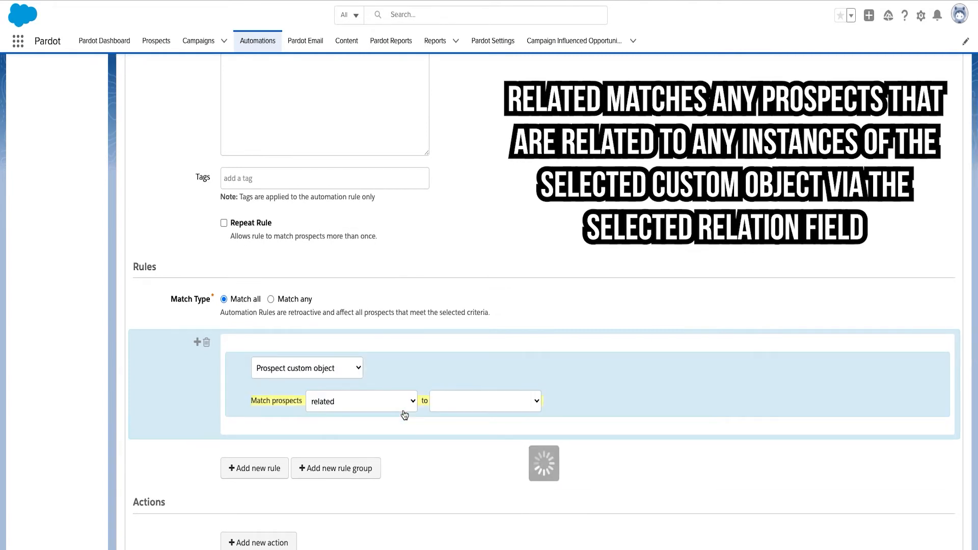
left_click(485, 401)
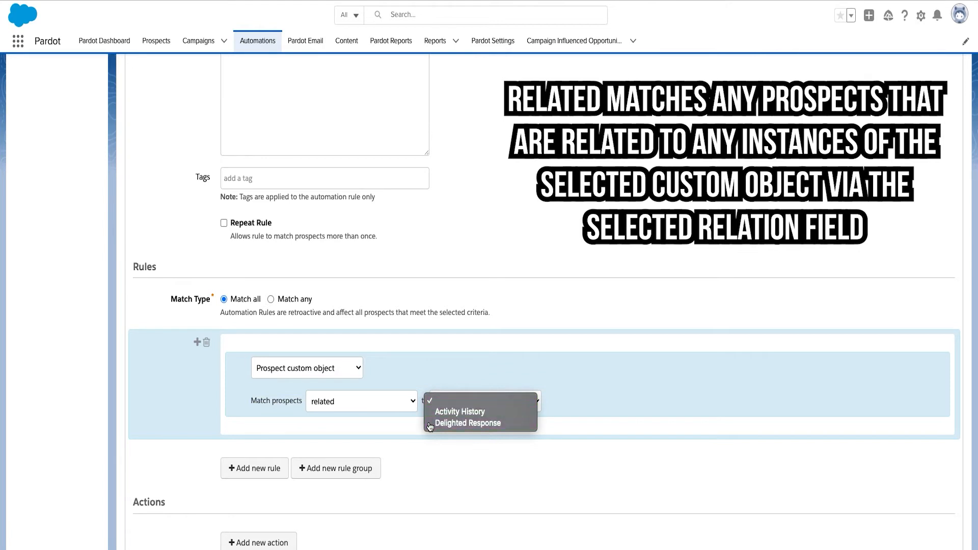
left_click(467, 423)
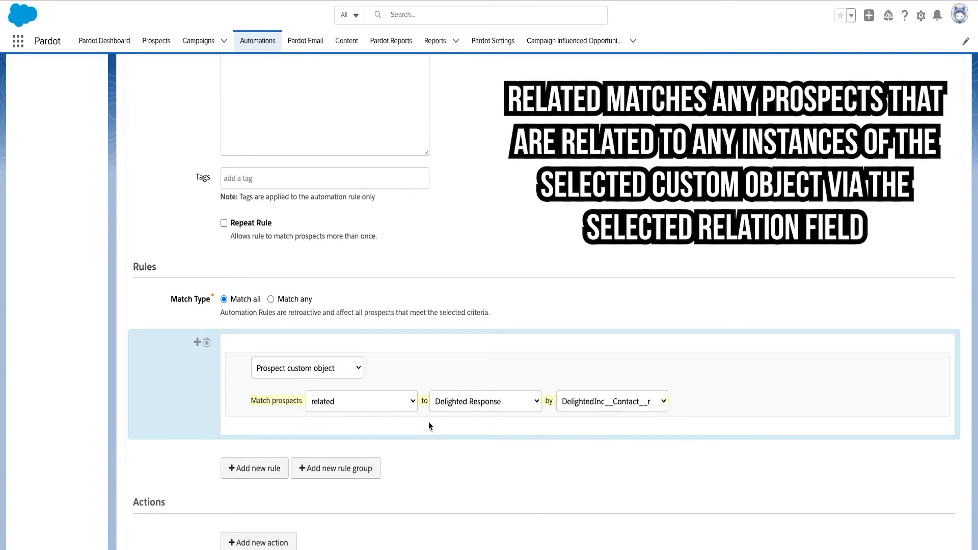
left_click(361, 401)
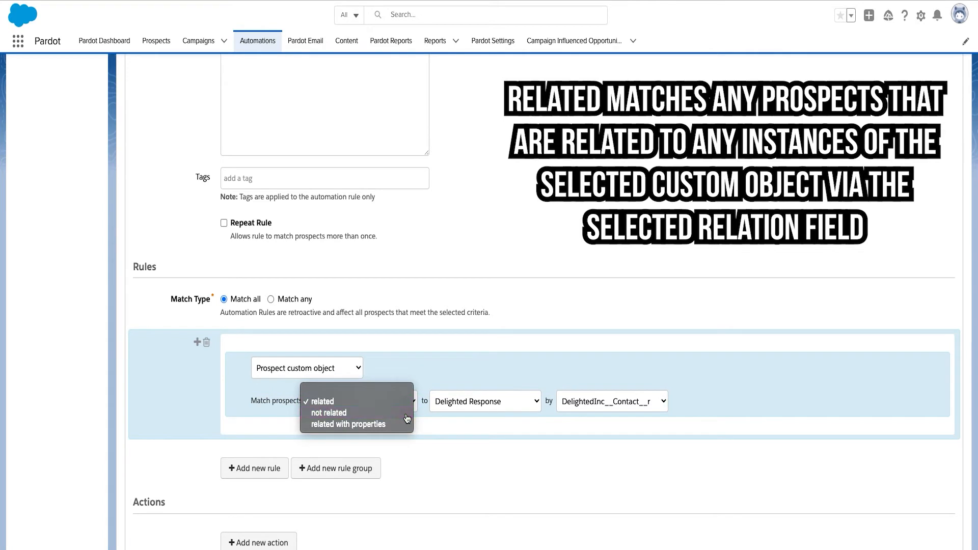
left_click(328, 413)
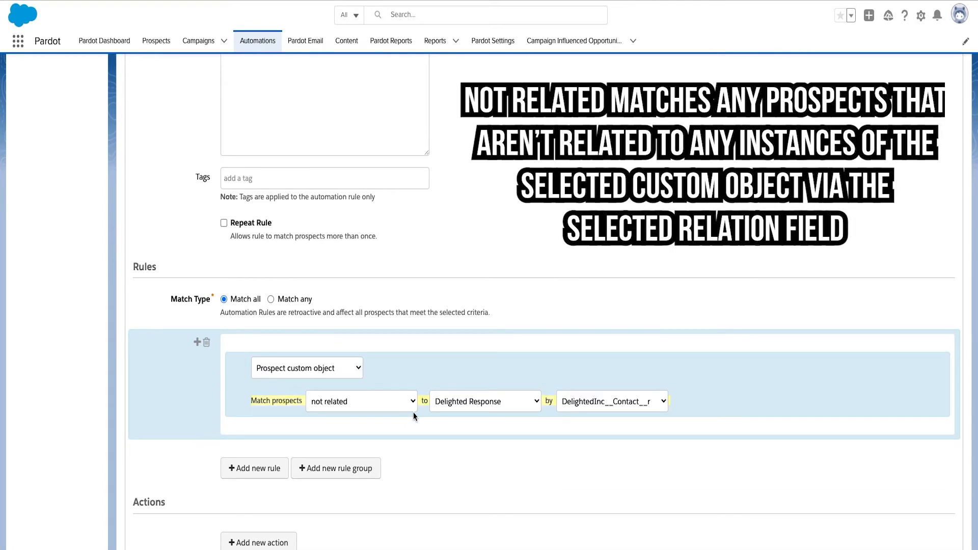
left_click(361, 402)
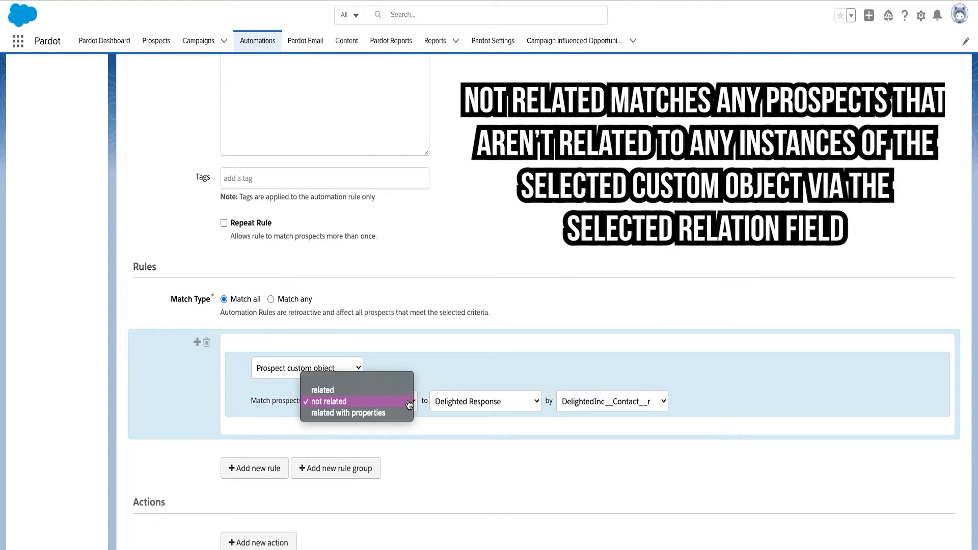
left_click(348, 414)
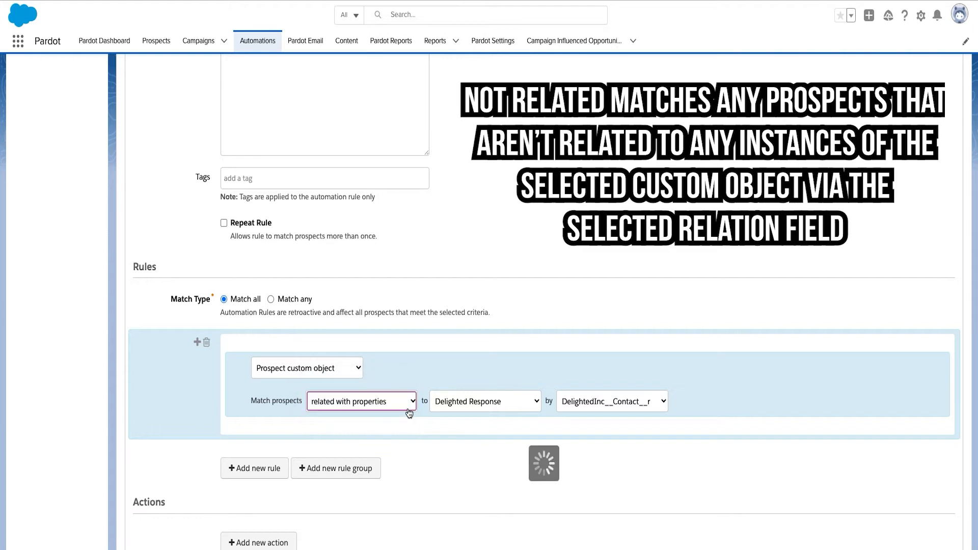
left_click(361, 401)
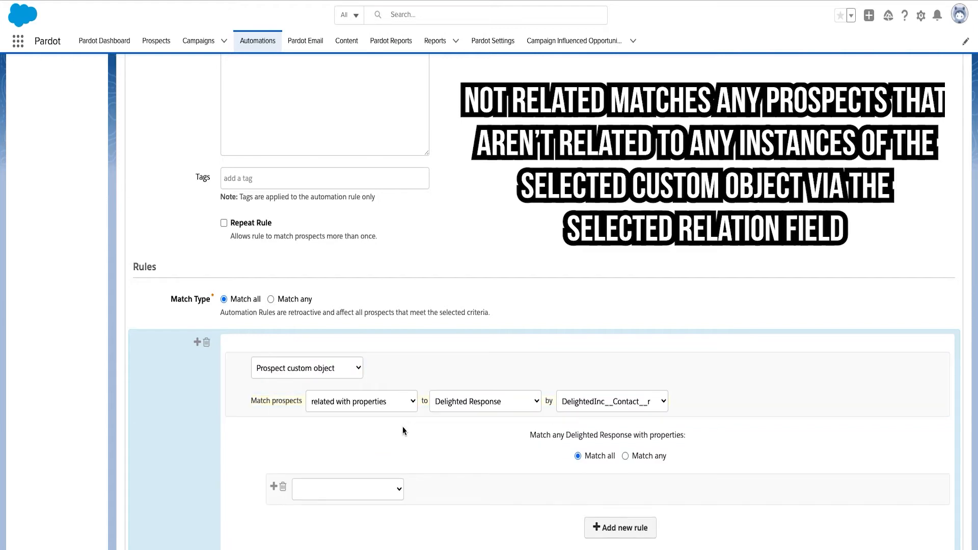
Step: Require the Delighted Response Score to be greater than 60
left_click(347, 489)
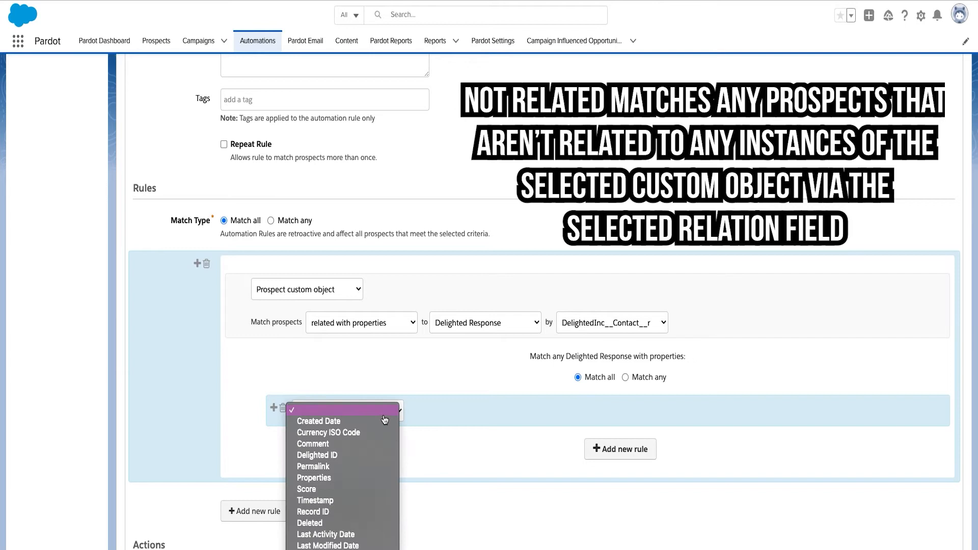
mouse_move(378, 447)
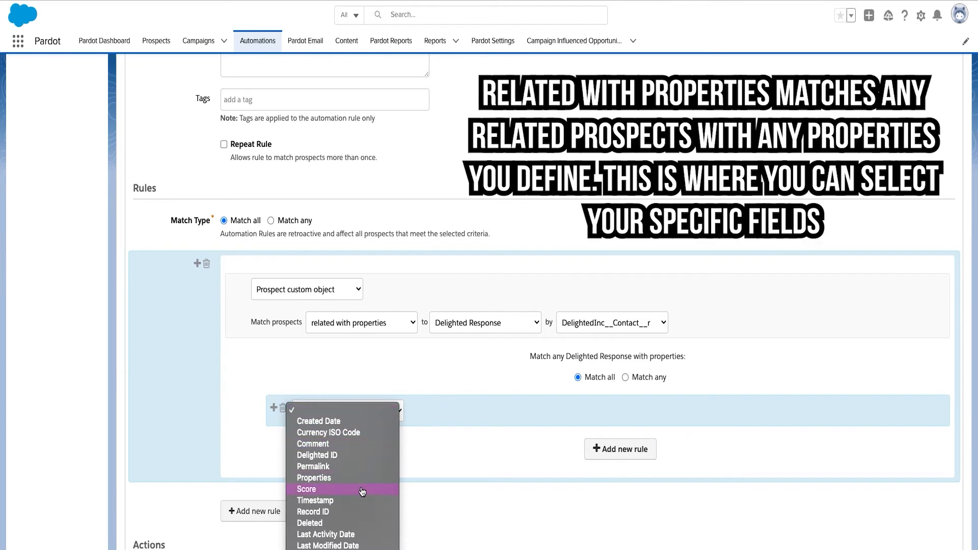
left_click(305, 489)
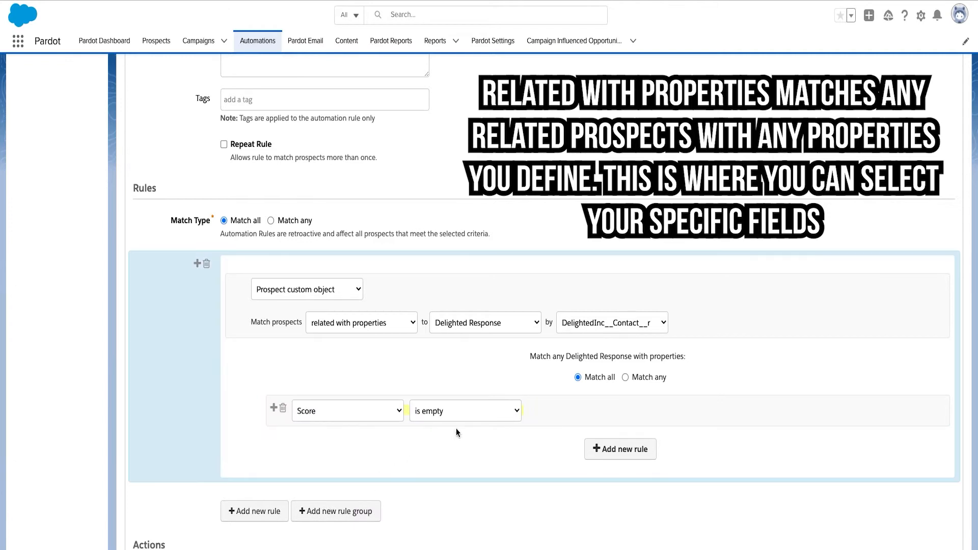
left_click(464, 411)
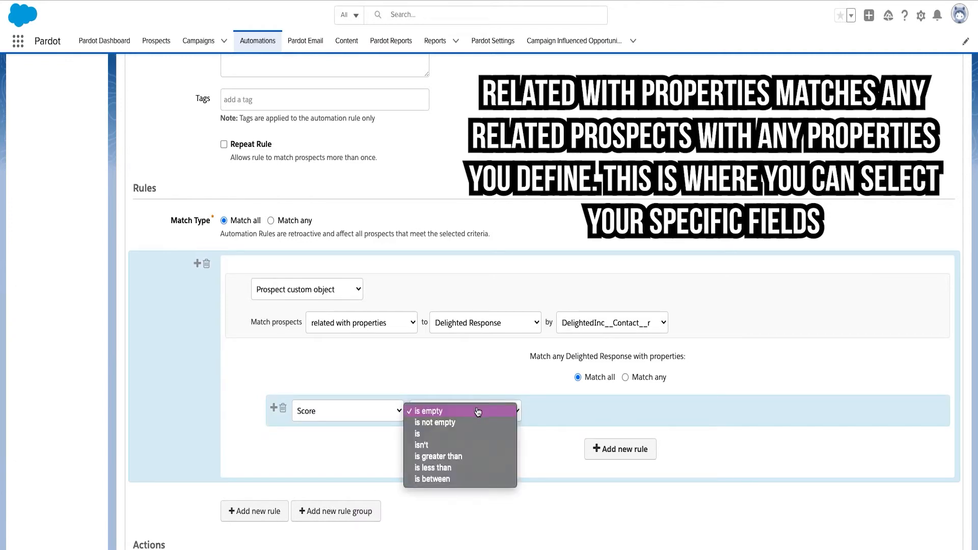
left_click(434, 456)
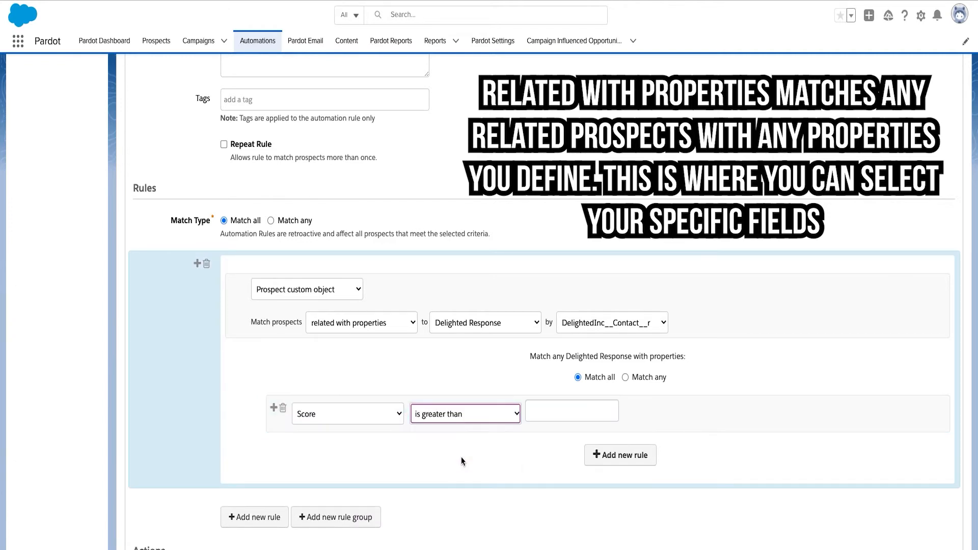
left_click(568, 410)
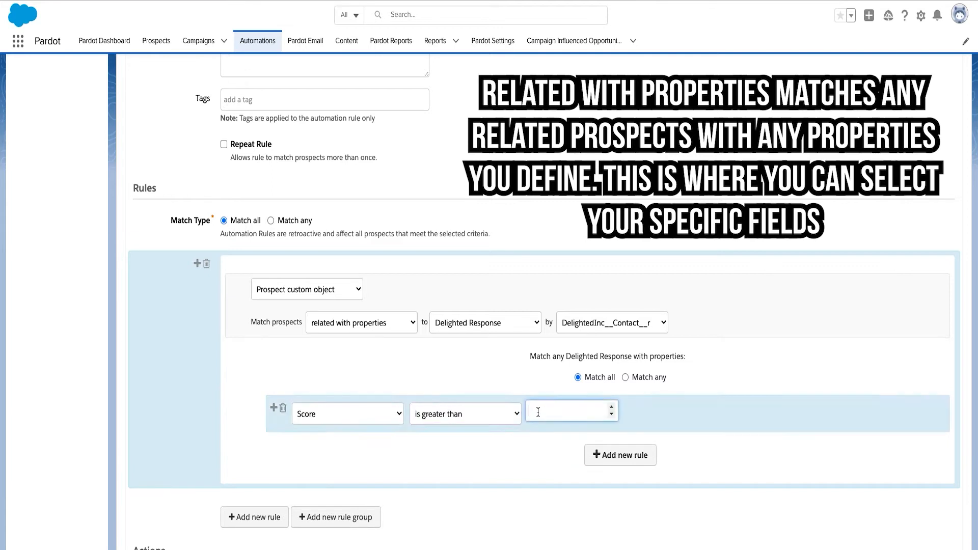
type("60")
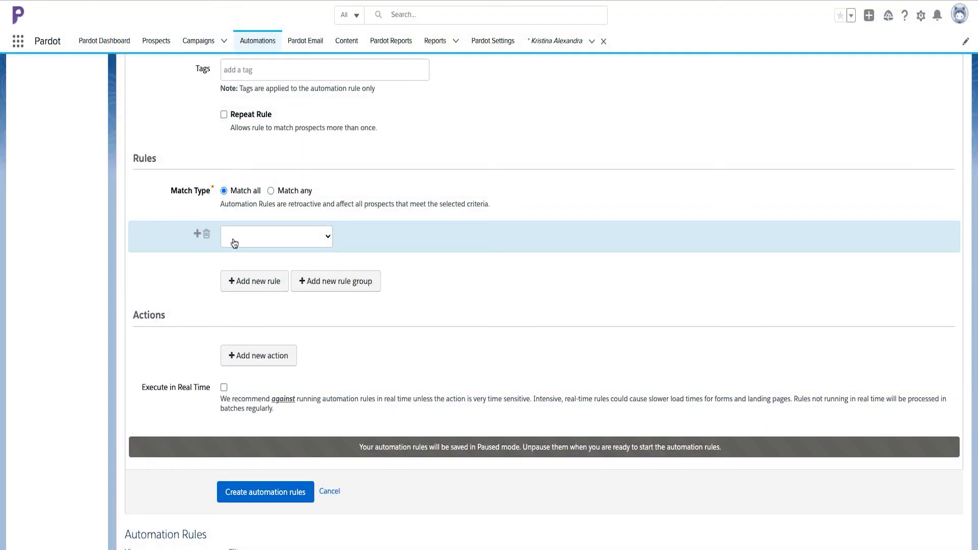
Step: Make the criterion a Prospect custom object related with properties to Case
left_click(276, 237)
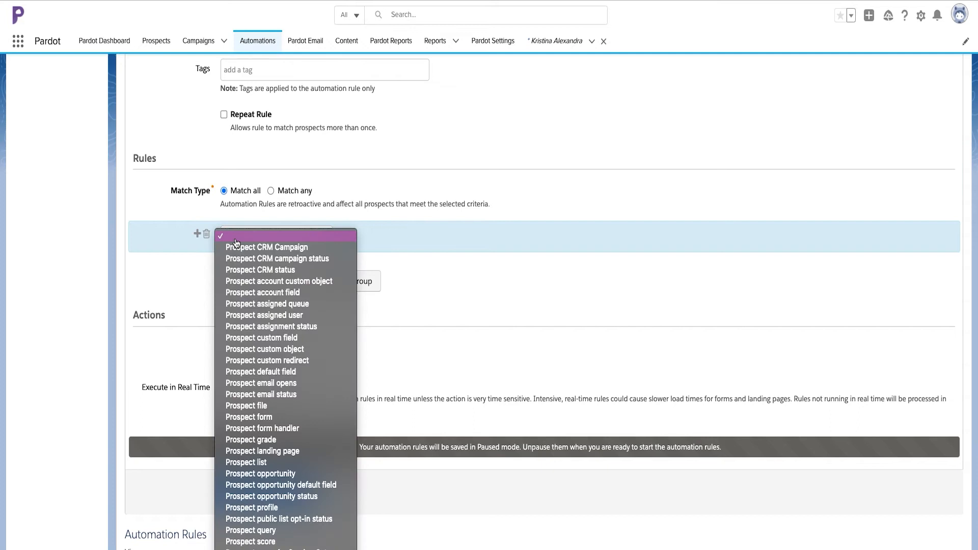
mouse_move(233, 344)
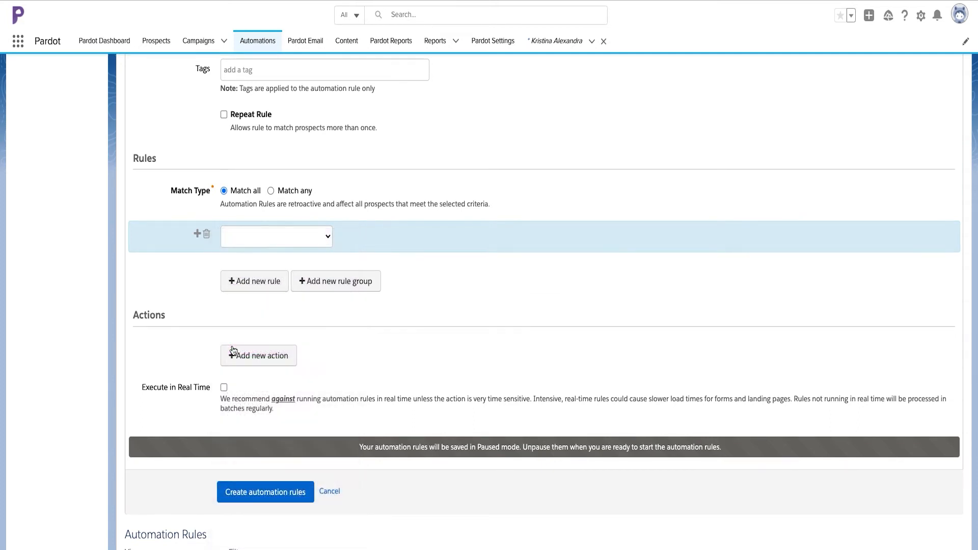
left_click(276, 237)
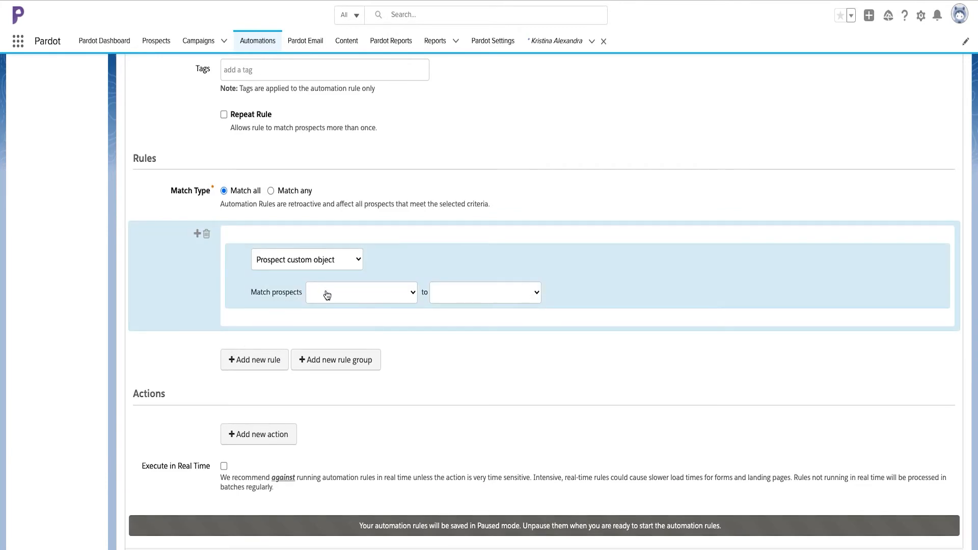
left_click(361, 293)
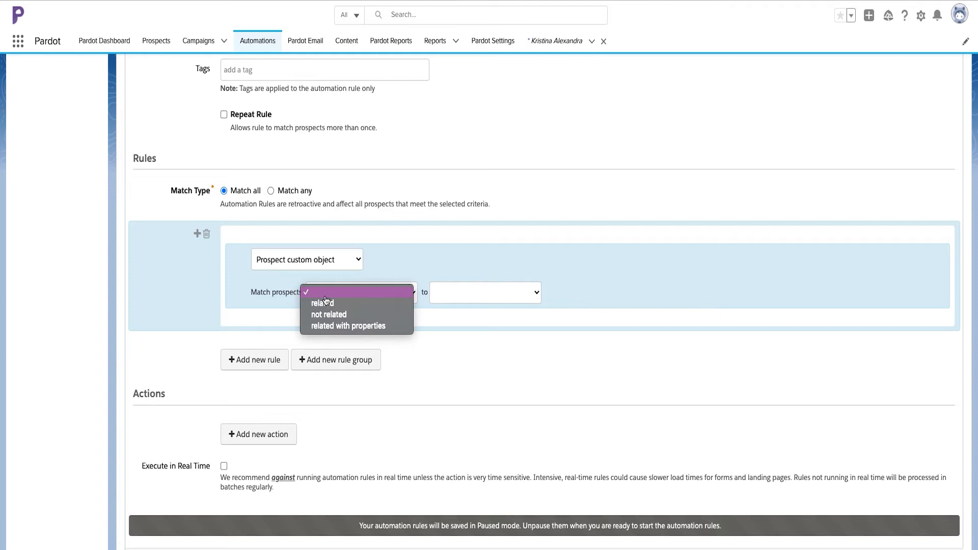
mouse_move(325, 330)
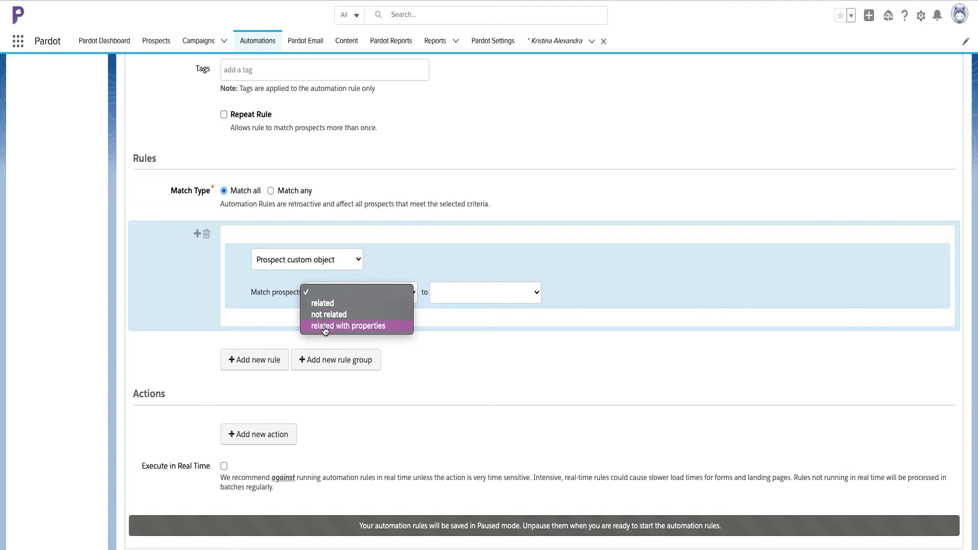
left_click(346, 326)
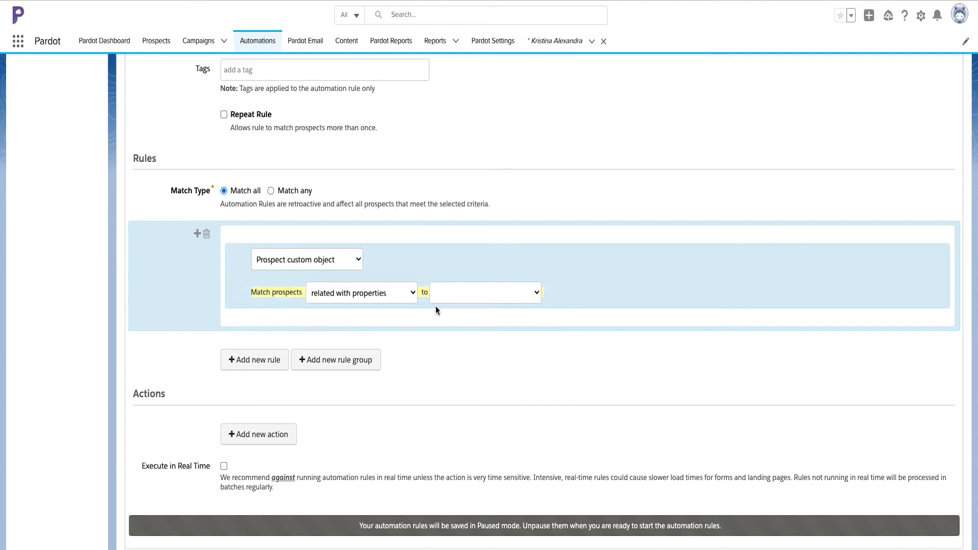
left_click(485, 292)
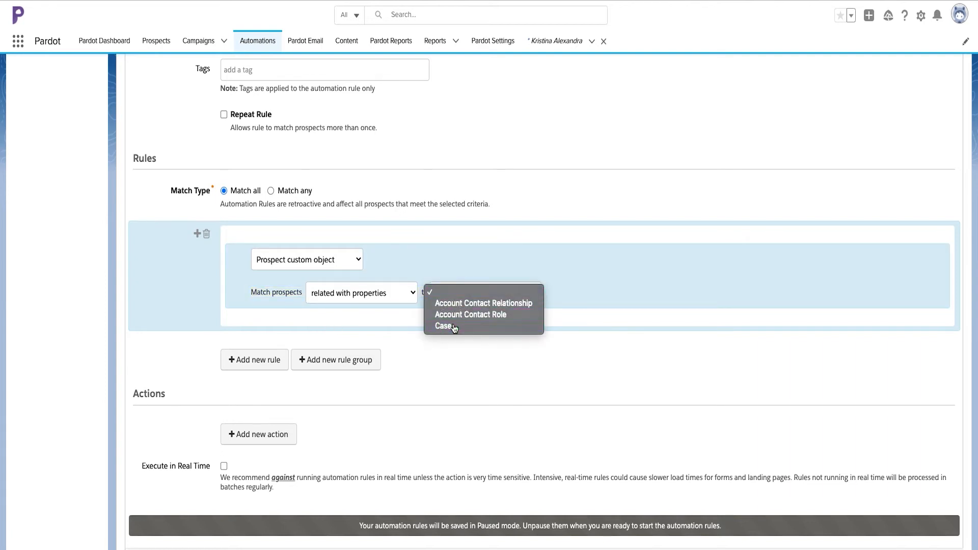
left_click(440, 326)
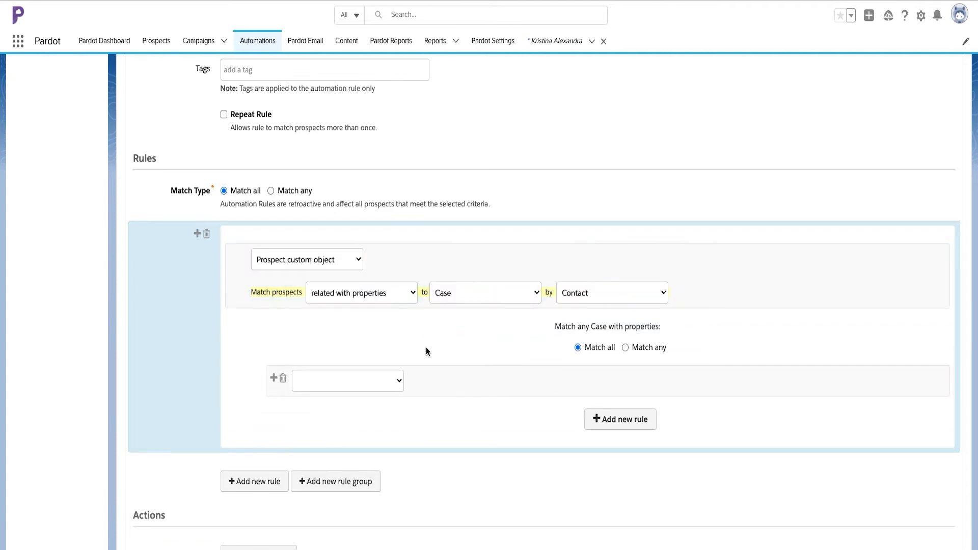
Step: Require the Case Status to be exactly 'Open'
left_click(347, 381)
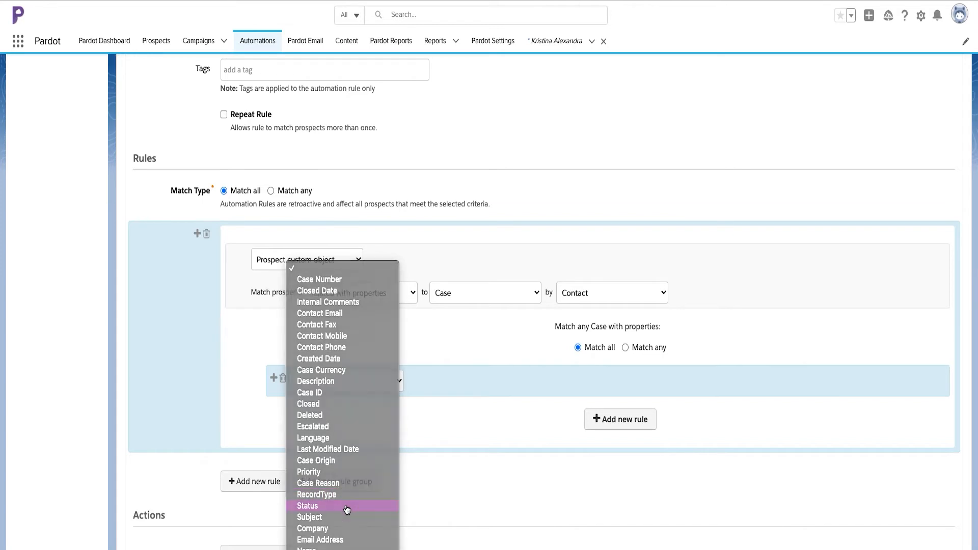
left_click(307, 505)
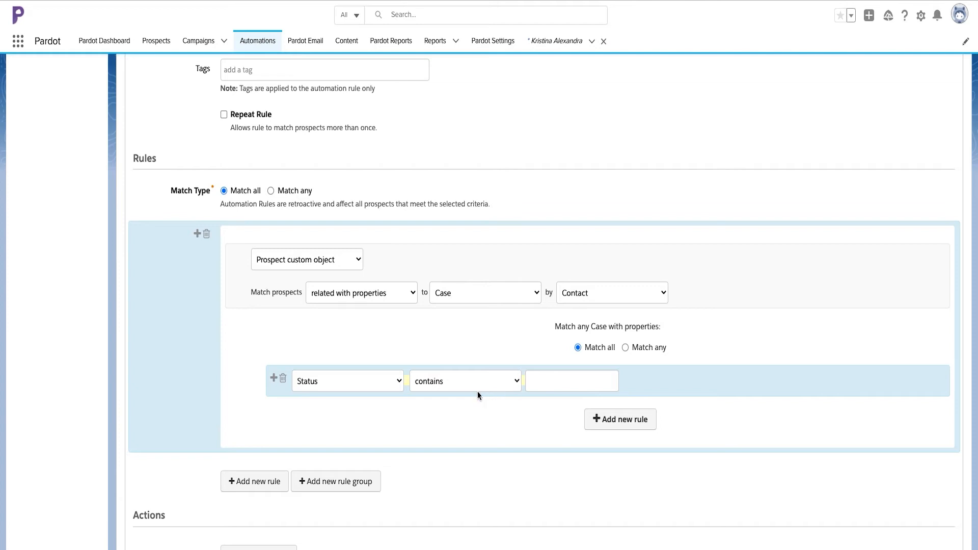
left_click(464, 381)
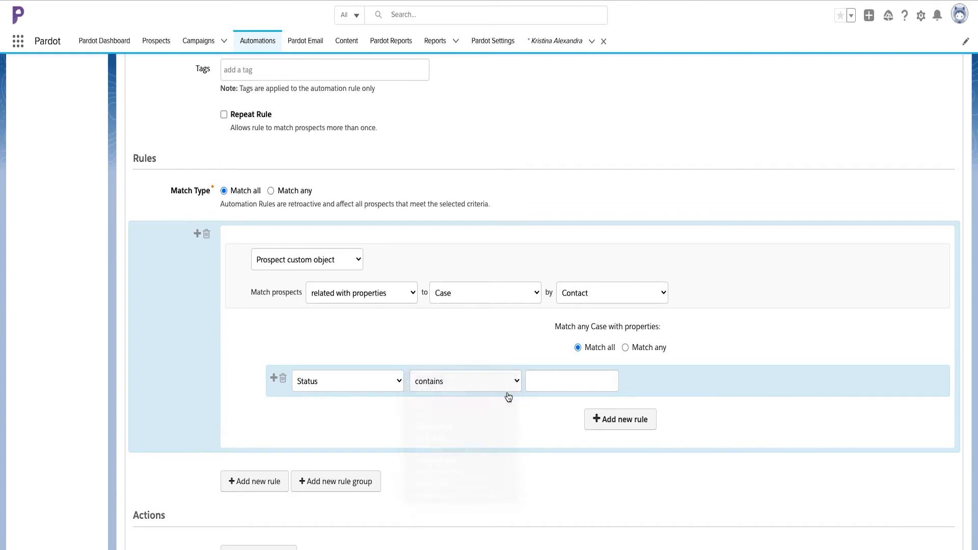
left_click(464, 381)
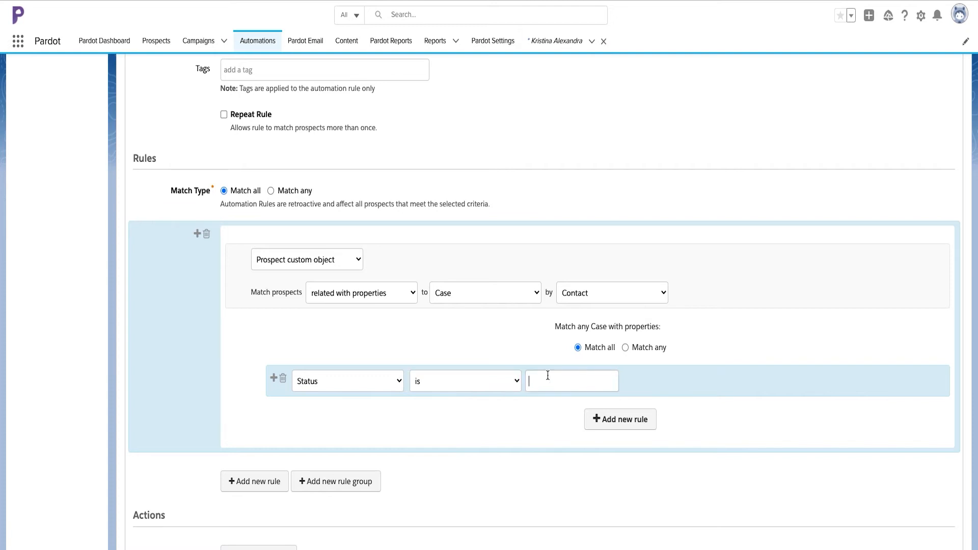
type("O")
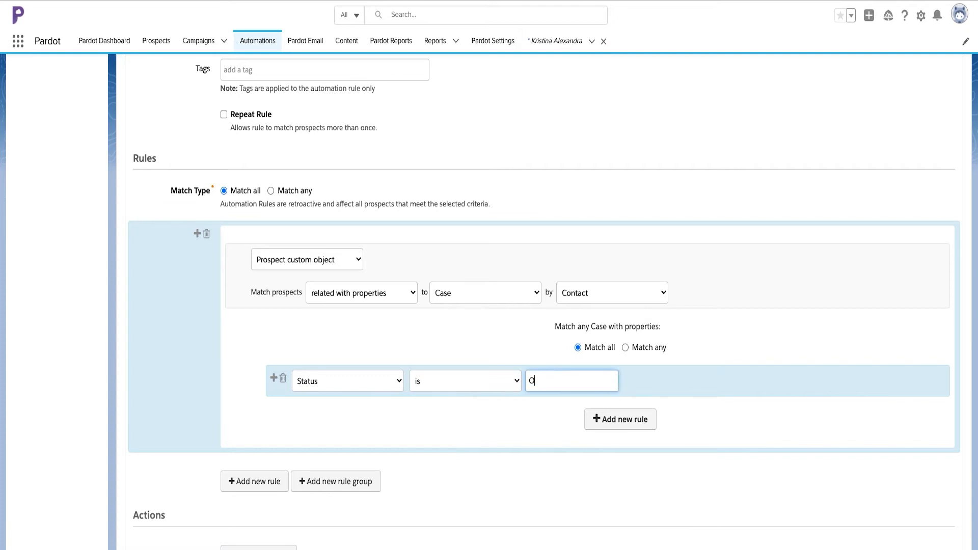
type("pen")
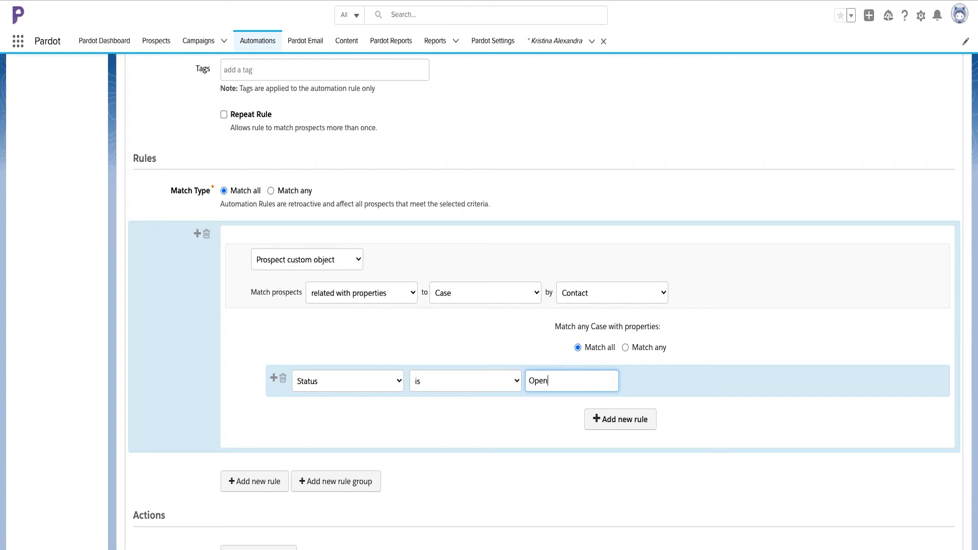
mouse_move(651, 387)
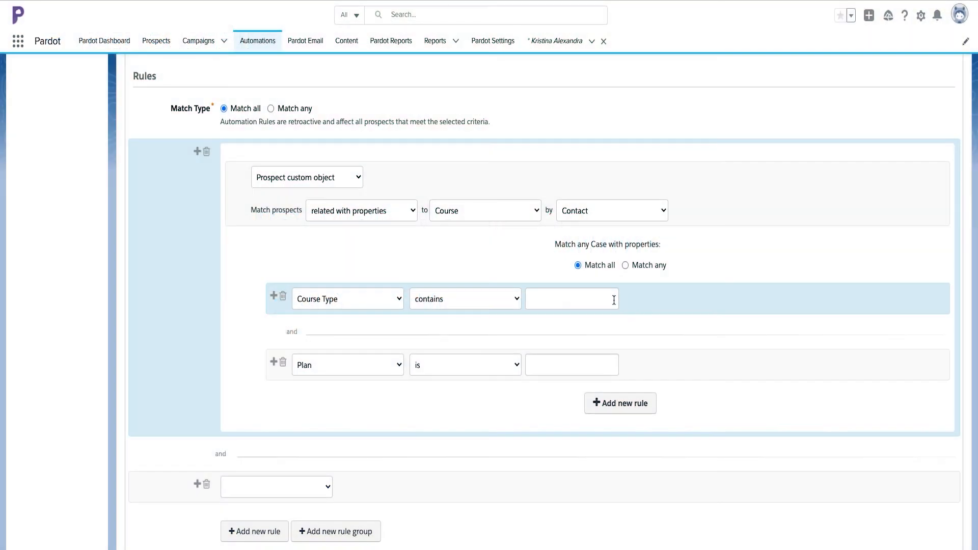
Step: Enter Pardot as the Course Type value and Basic as the Plan value
left_click(573, 299)
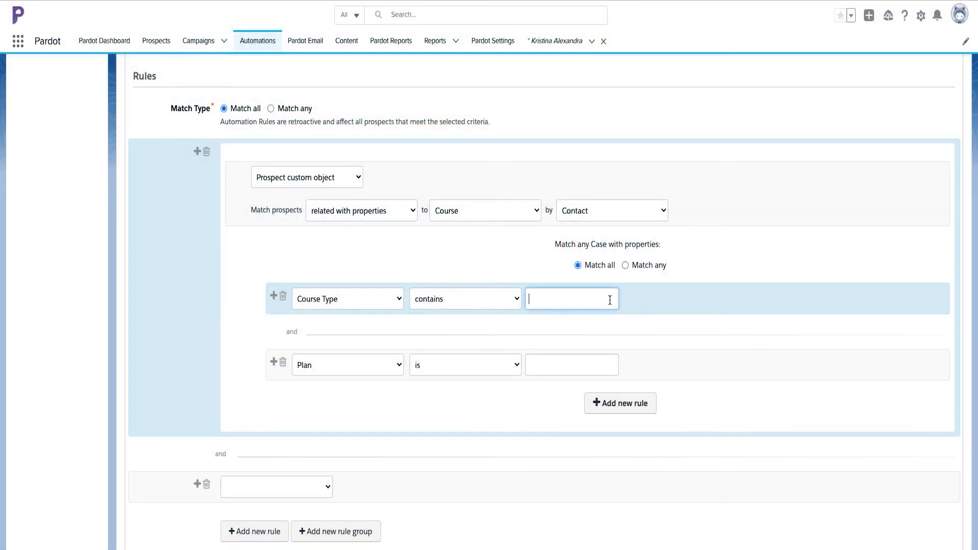
type("Pardot")
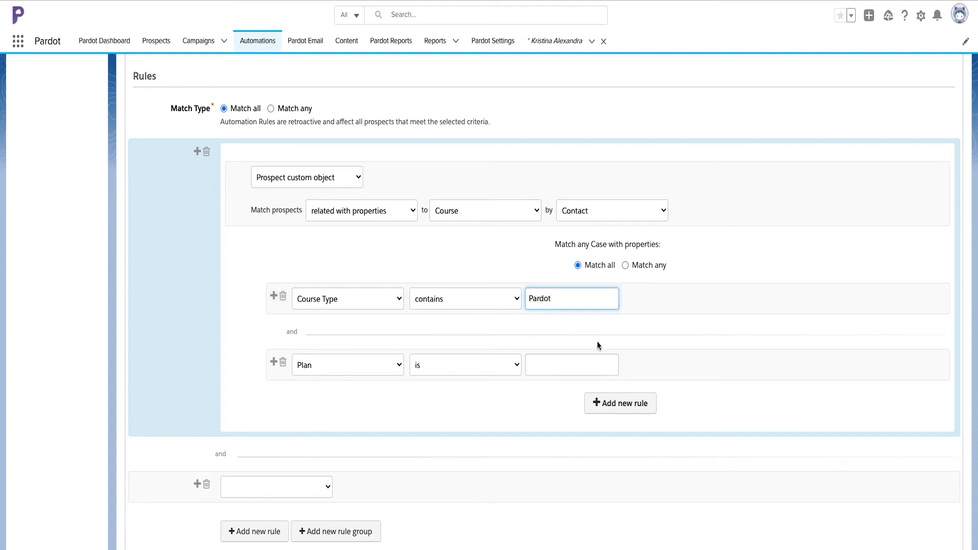
left_click(572, 365)
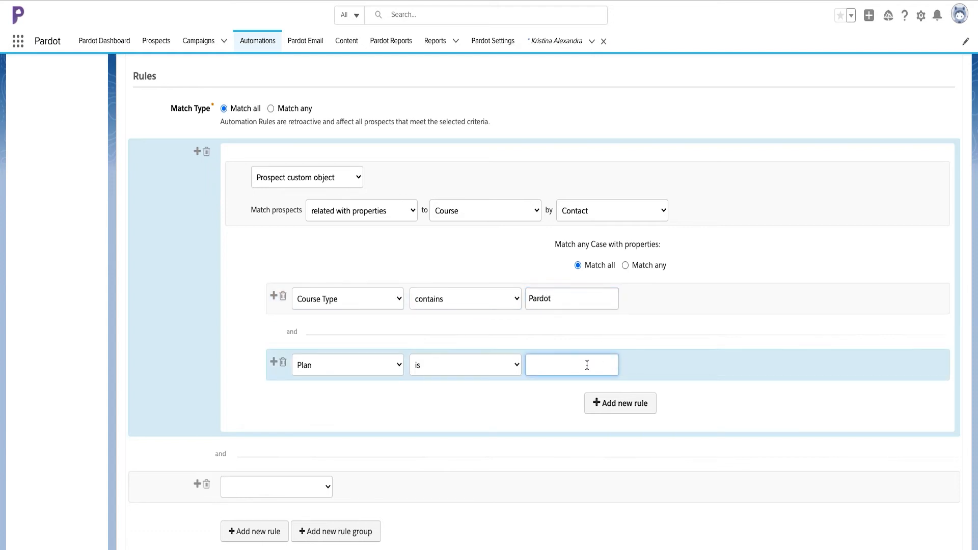
type("Basi")
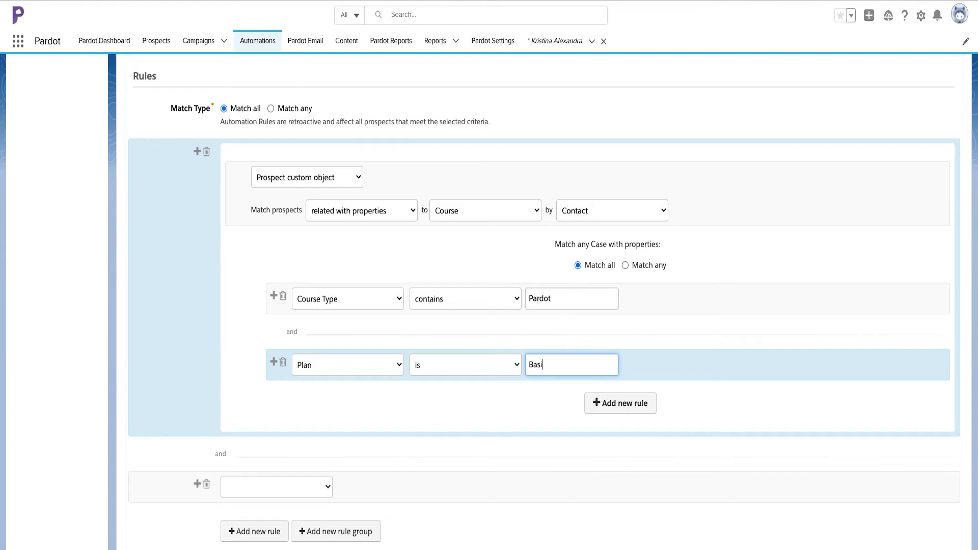
type("c")
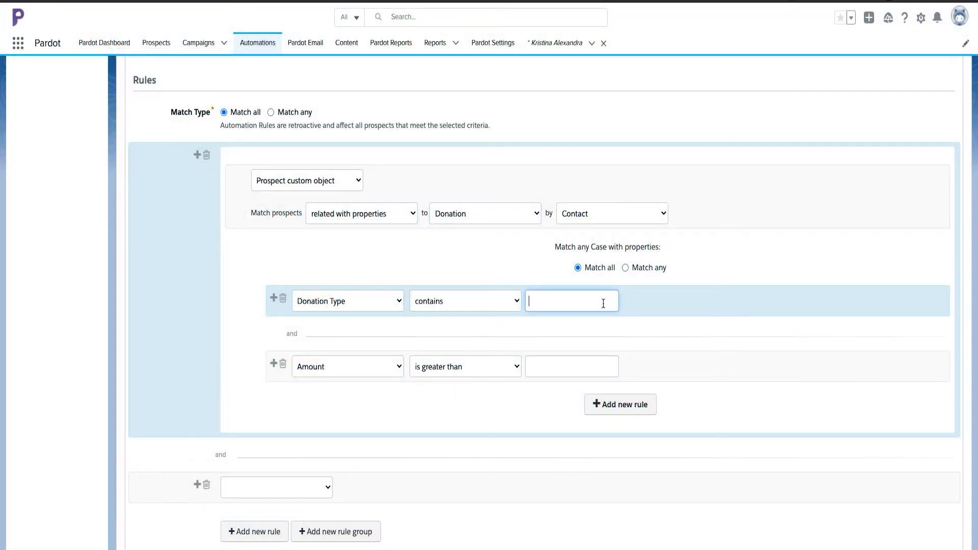
Step: Enter One Time for Donation Type contains and 999 for Amount is greater than
type("One Time")
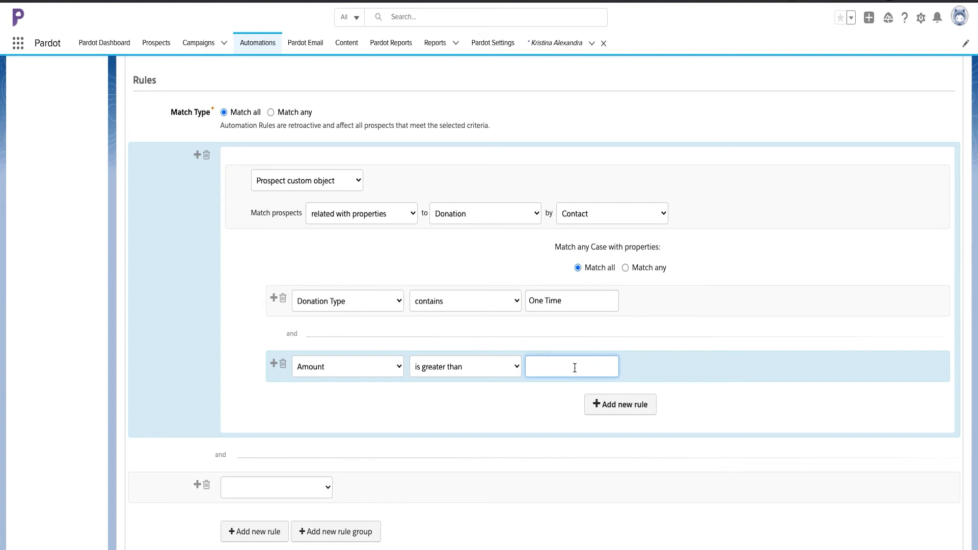
type("999")
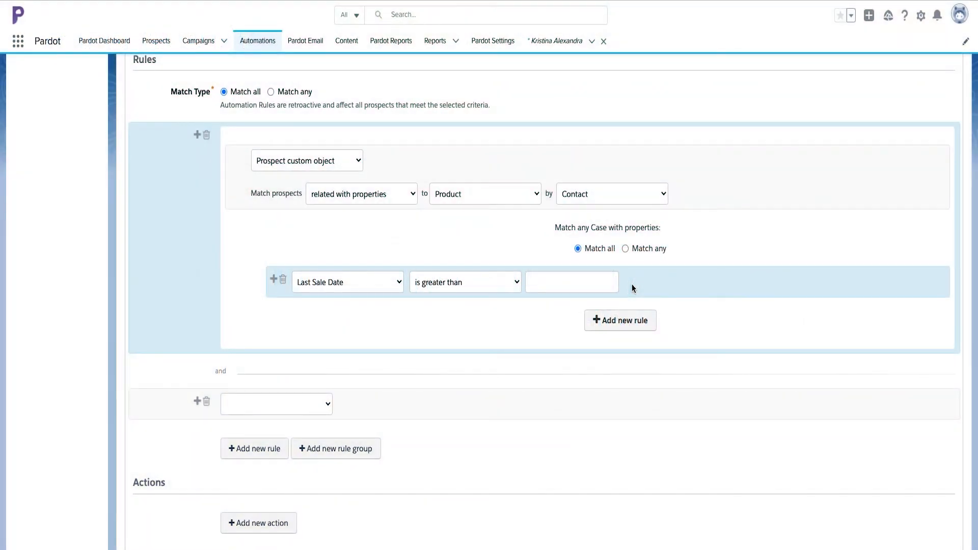
mouse_move(670, 347)
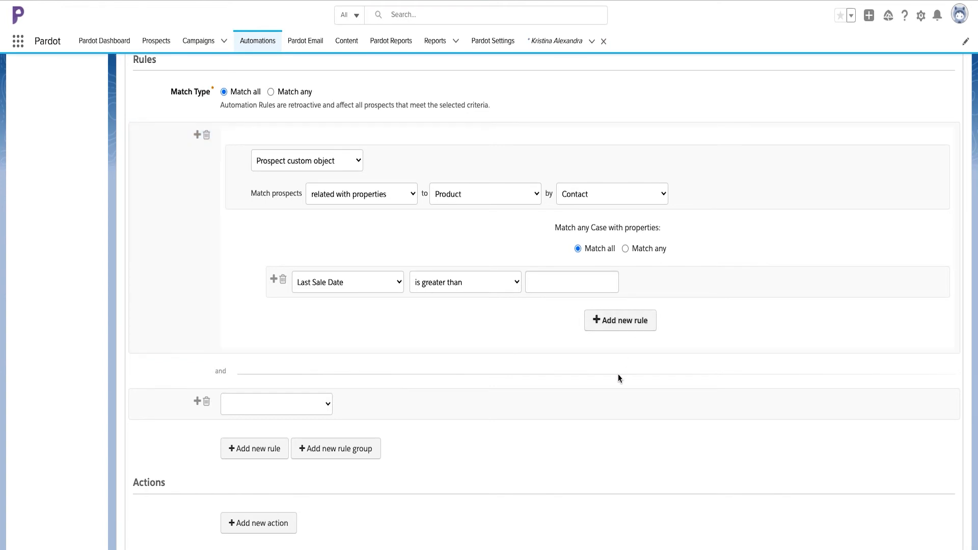
Step: Enter 300 as the Product rule's Last Sale Date is-greater-than value
left_click(571, 281)
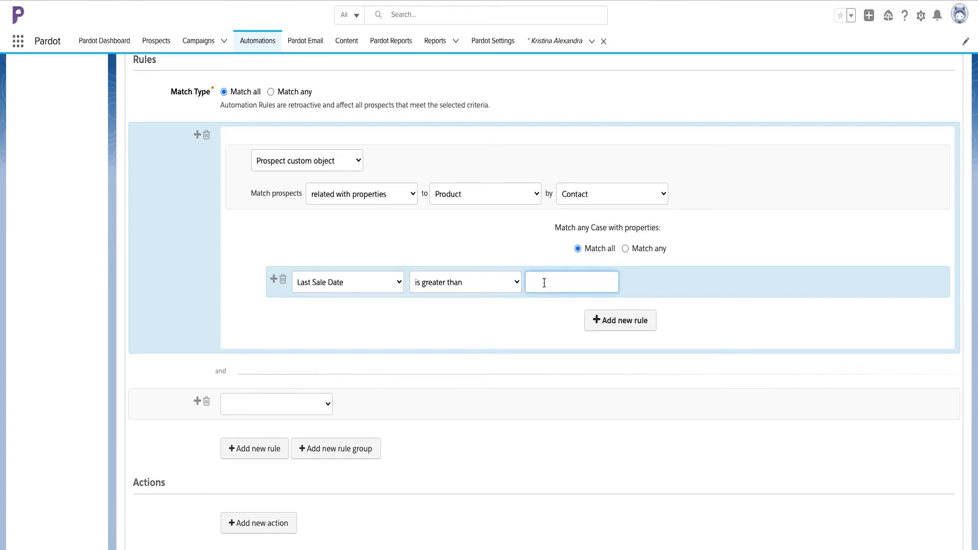
type("300")
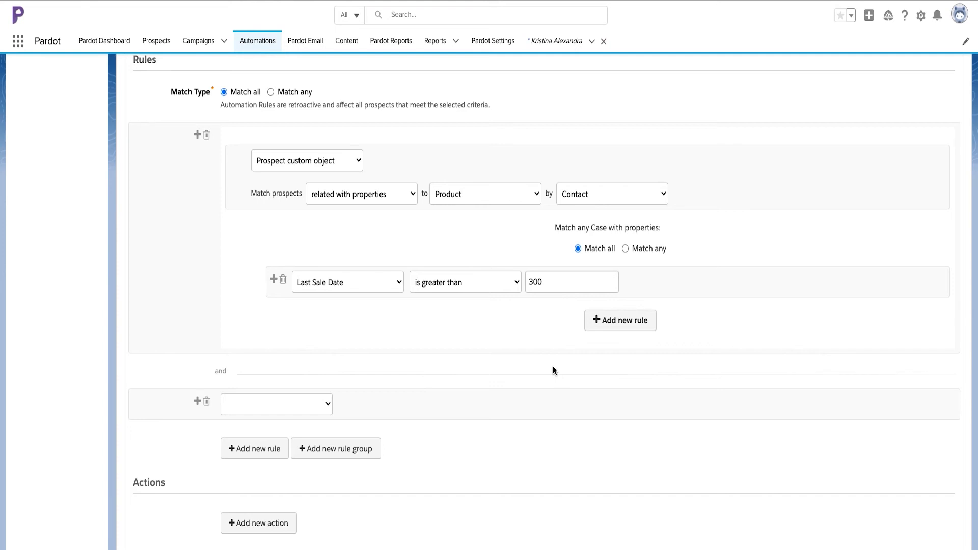
left_click(493, 41)
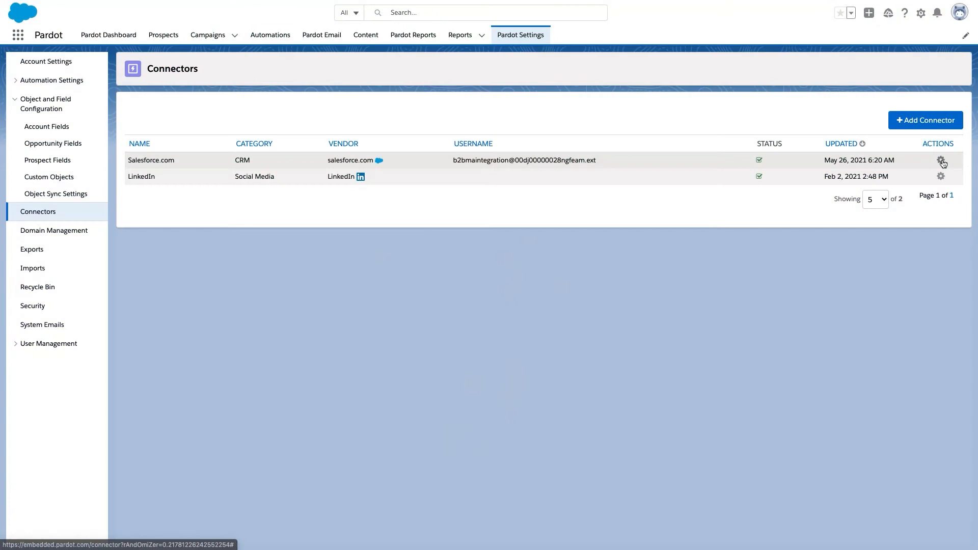
Step: Run Sync Metadata for the Salesforce.com connector and confirm it
left_click(941, 160)
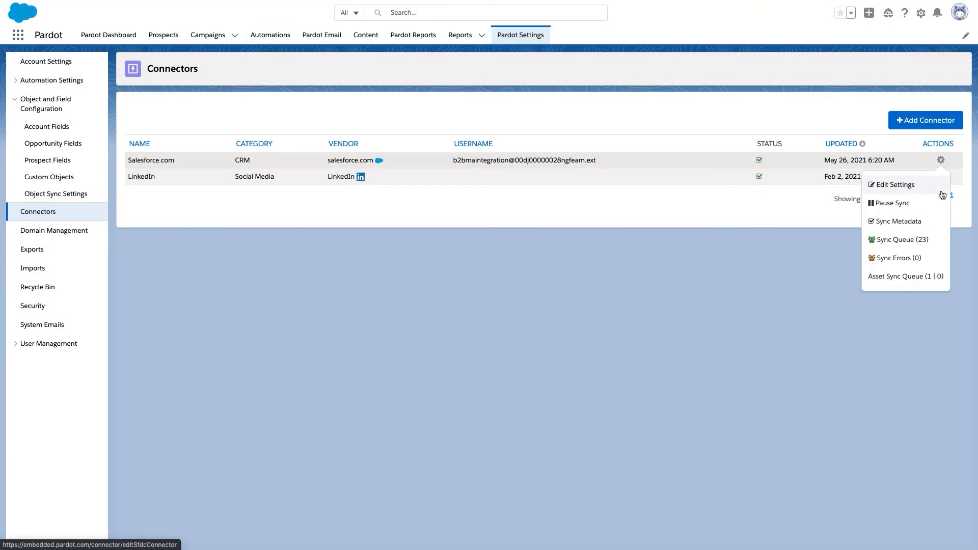
left_click(899, 221)
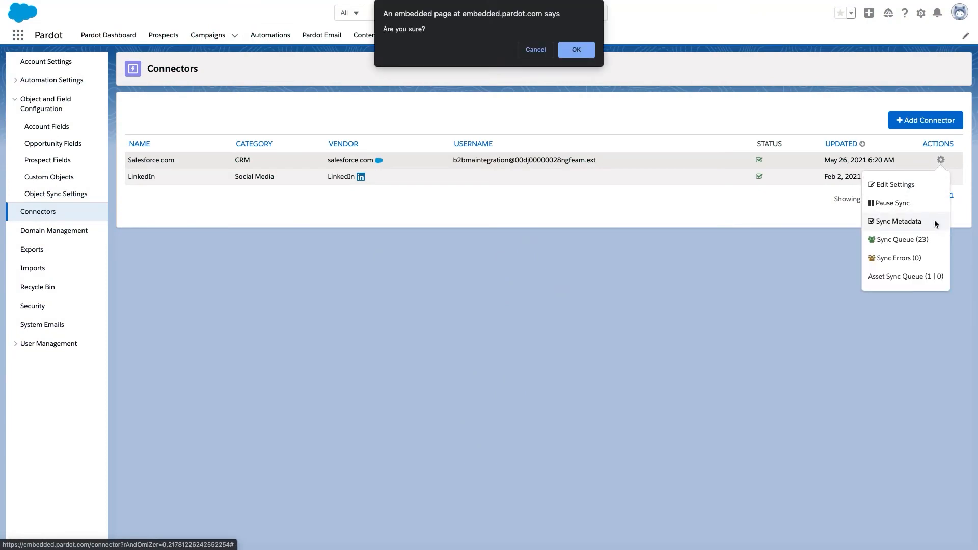
left_click(575, 49)
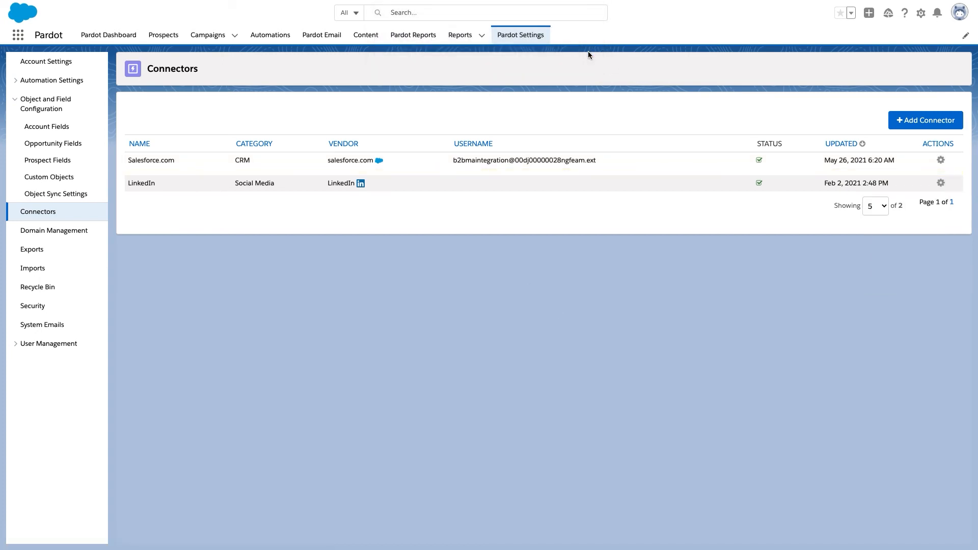
left_click(940, 159)
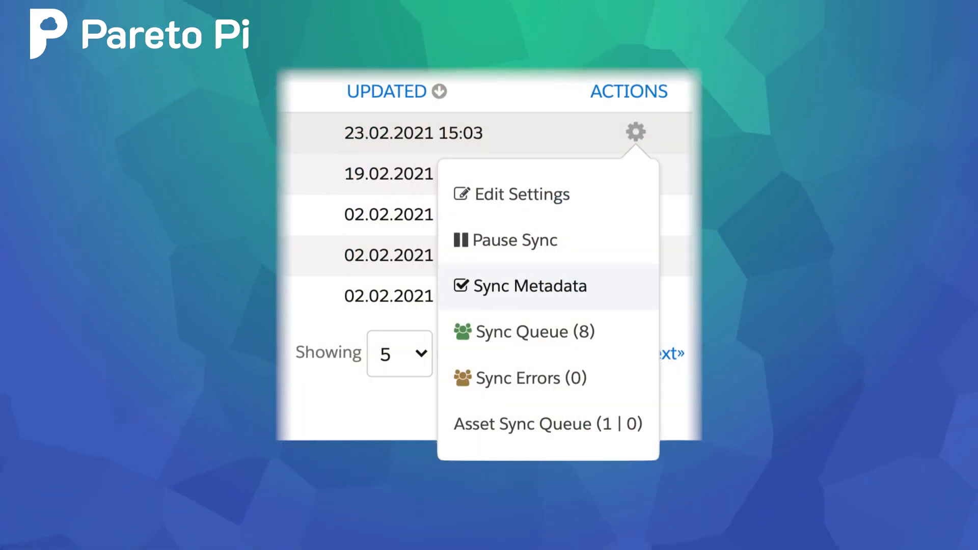